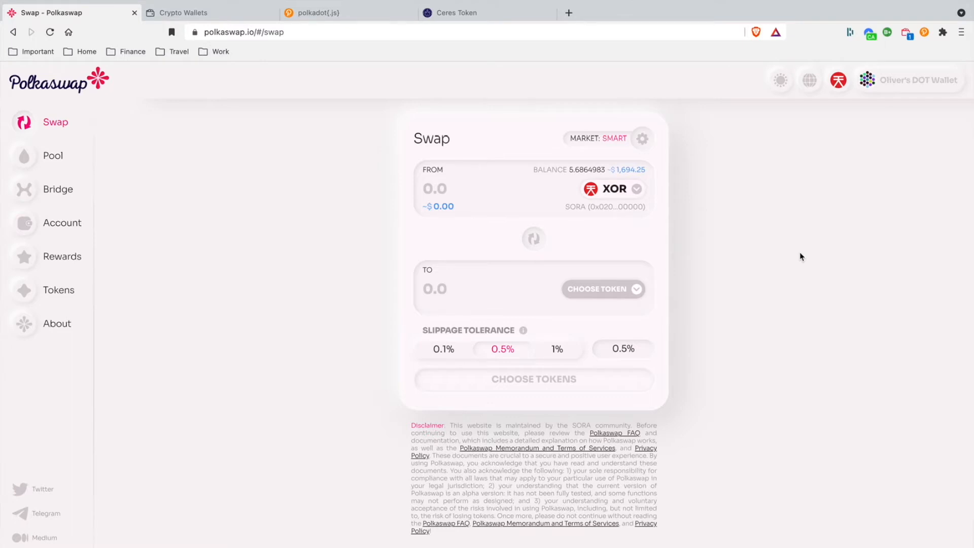
Step: Open the Polkaswap Bridge page, then check the Crypto Wallets and Ceres Tools token-price tabs
left_click(57, 190)
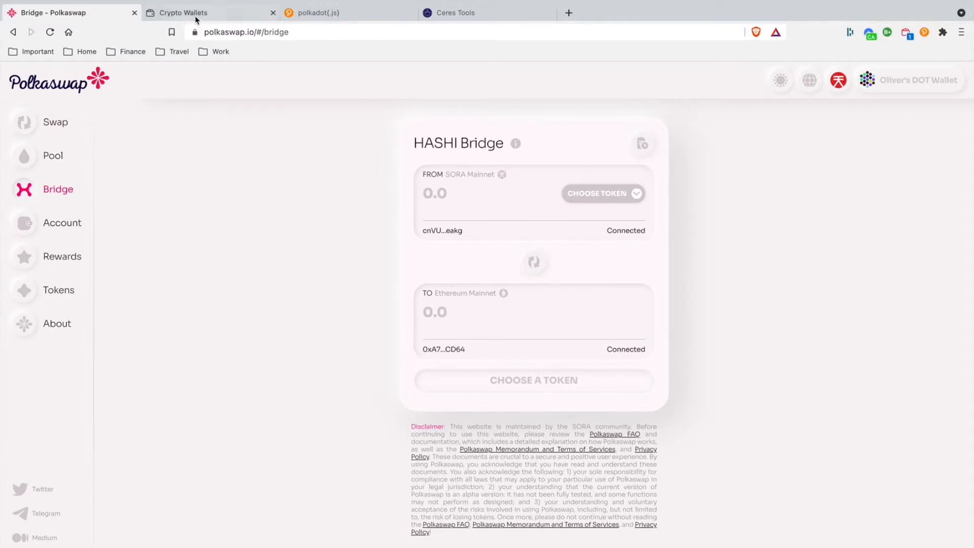
left_click(182, 12)
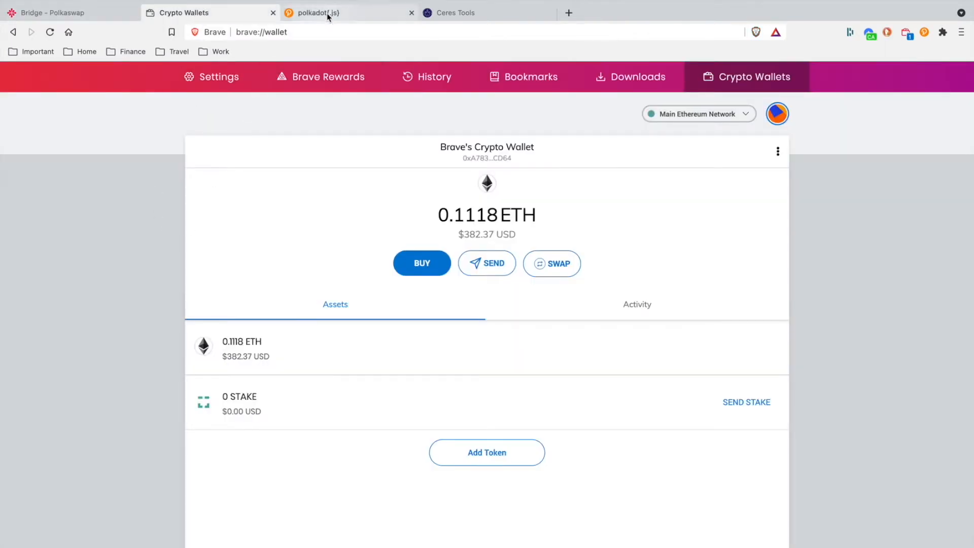
left_click(328, 12)
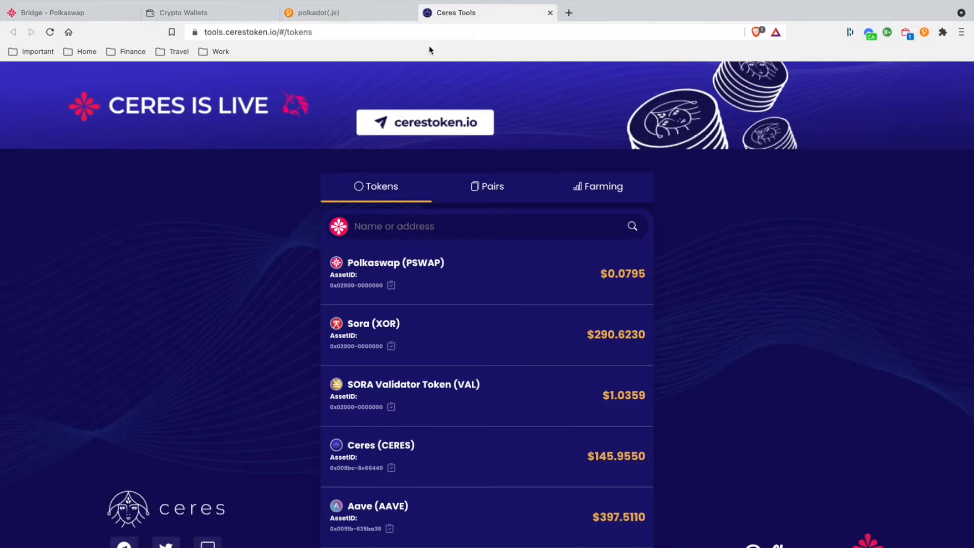
mouse_move(217, 215)
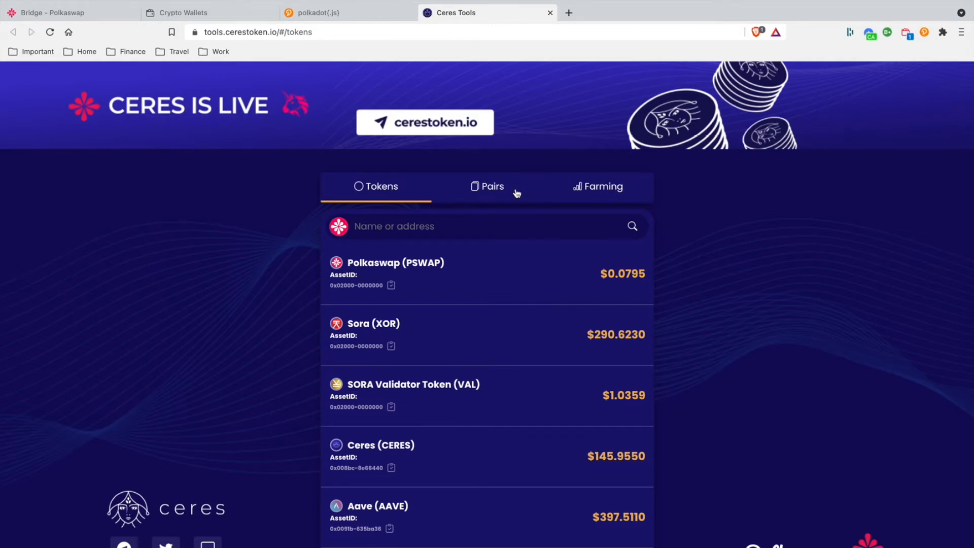
left_click(603, 186)
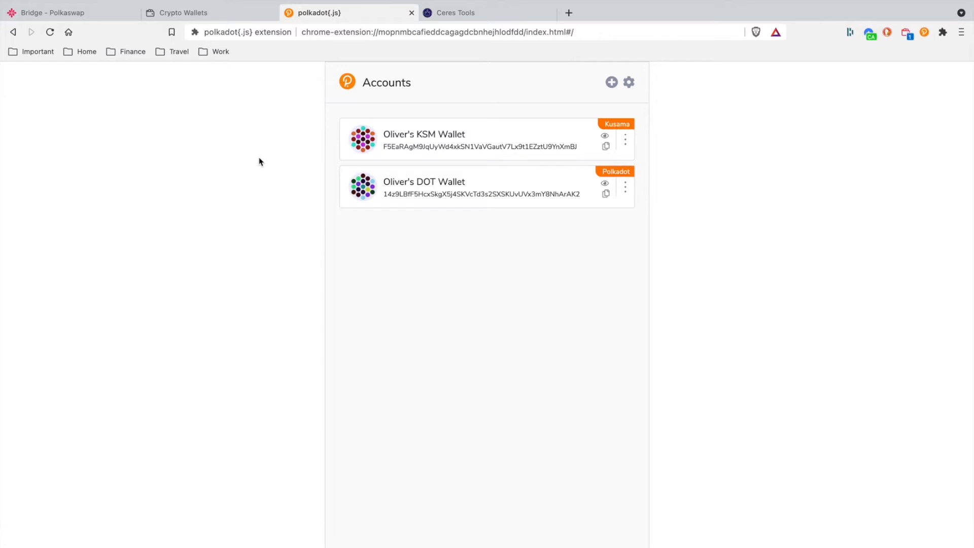
mouse_move(513, 115)
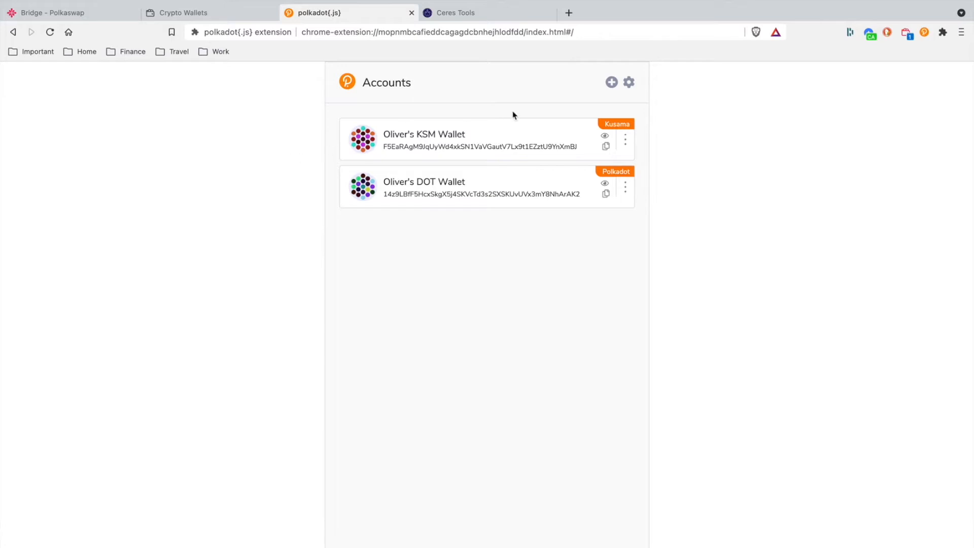
Step: Set Oliver's DOT Wallet in polkadot{.js} to 'Allow use on any chain'
left_click(611, 82)
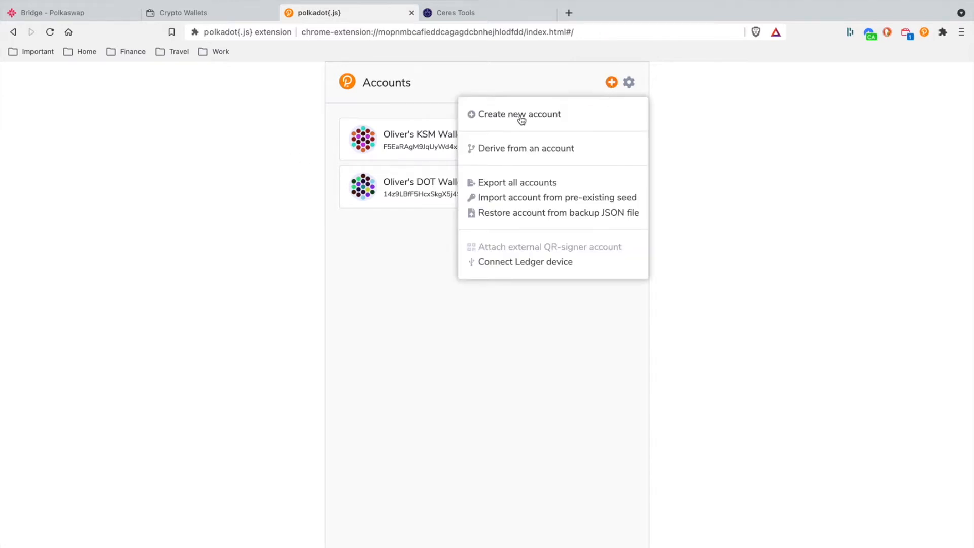
left_click(519, 114)
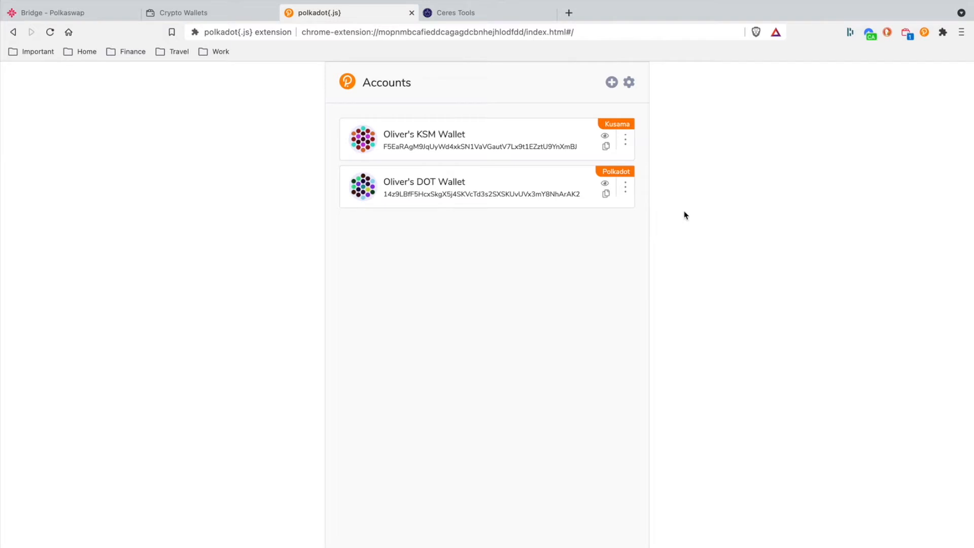
left_click(625, 193)
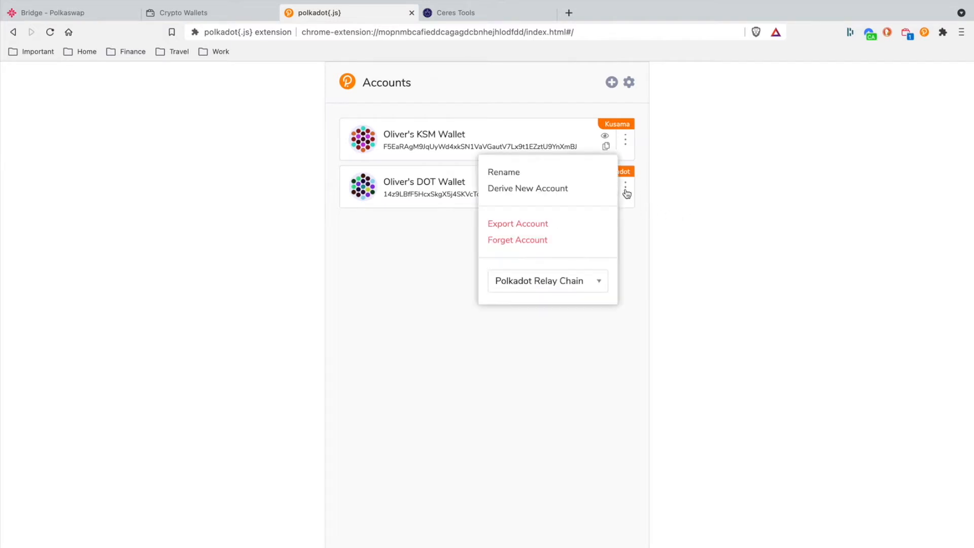
left_click(547, 281)
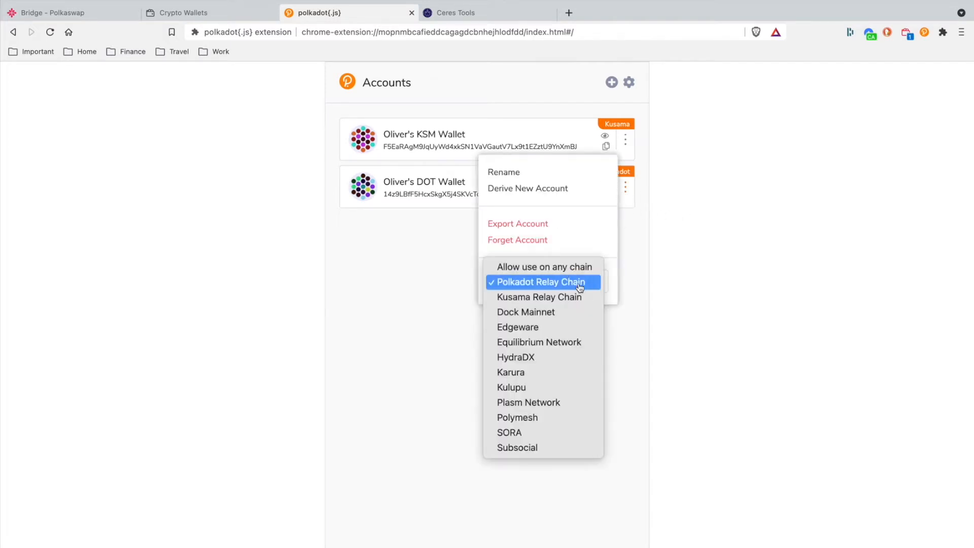
mouse_move(584, 271)
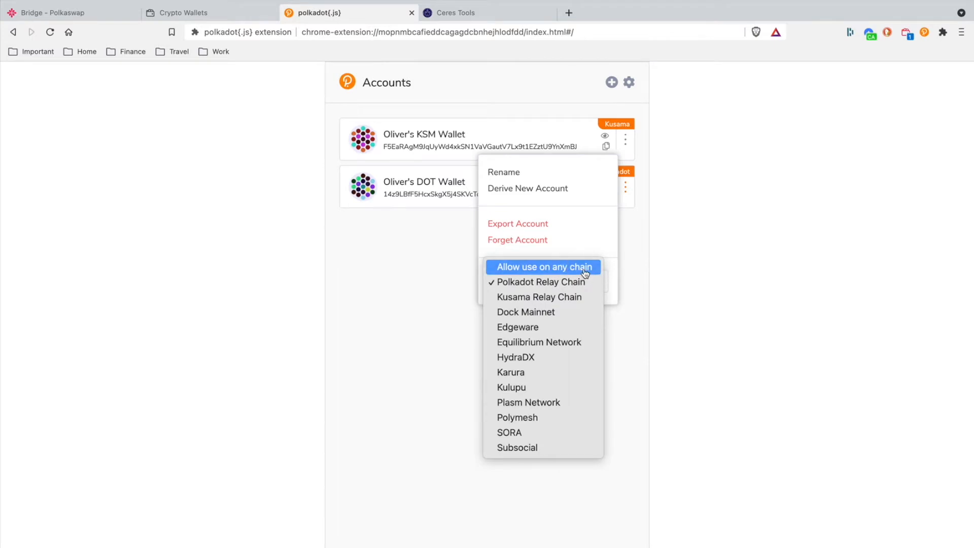
left_click(544, 267)
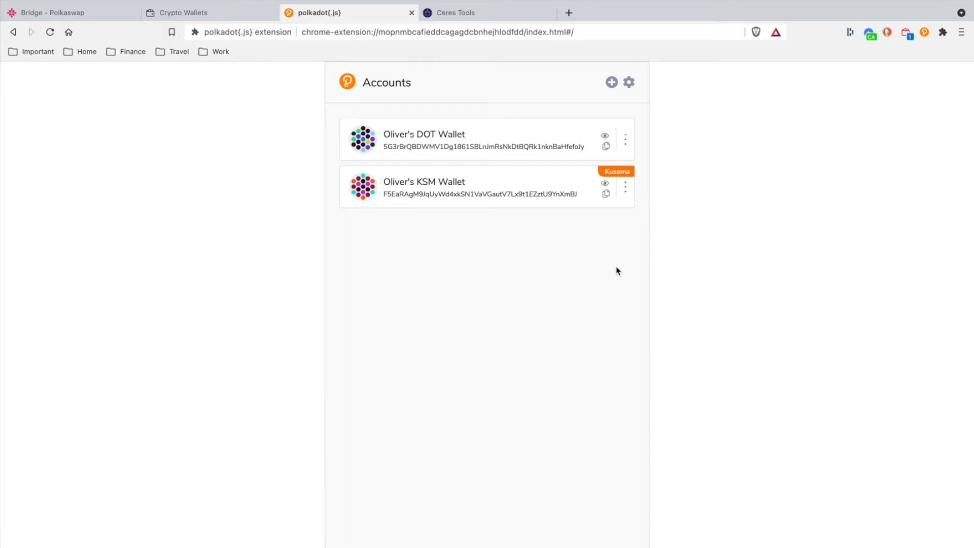
Step: Reverse the bridge to Ethereum→SORA, enter 0.06 ETH, then review and confirm the transfer
left_click(56, 12)
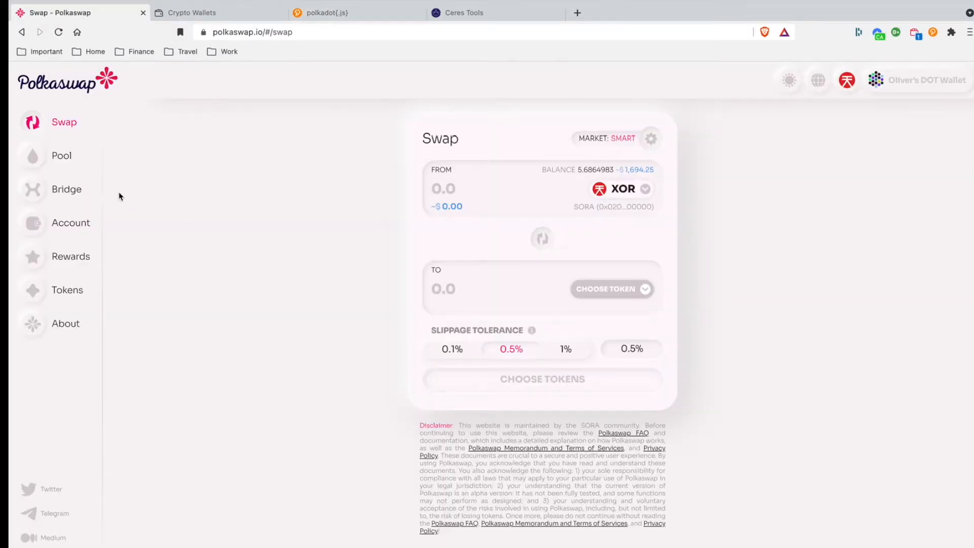
left_click(66, 189)
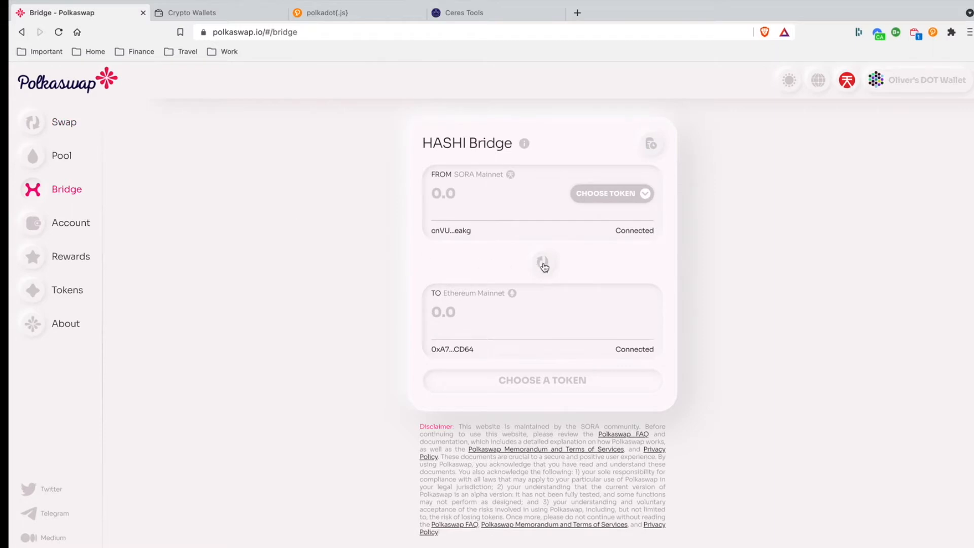
left_click(542, 263)
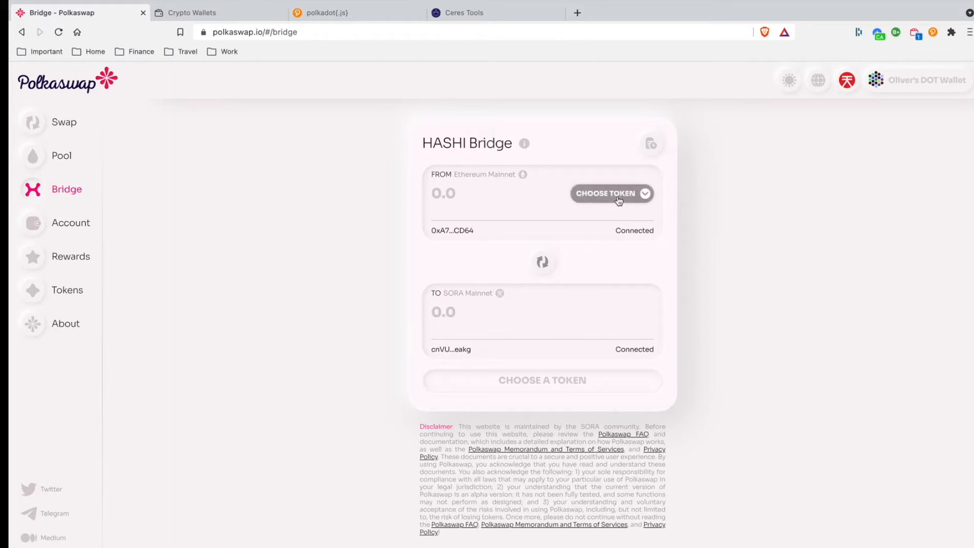
left_click(612, 193)
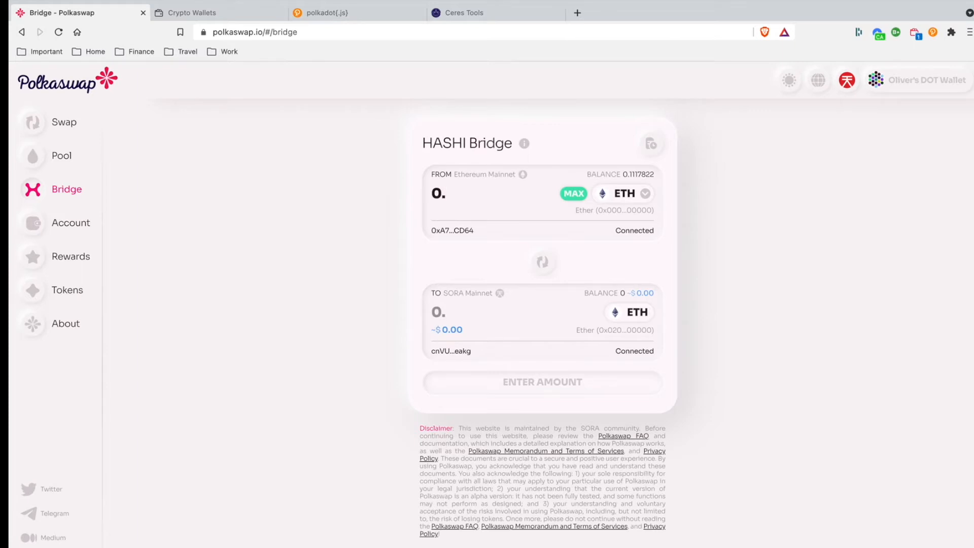
type("0.06")
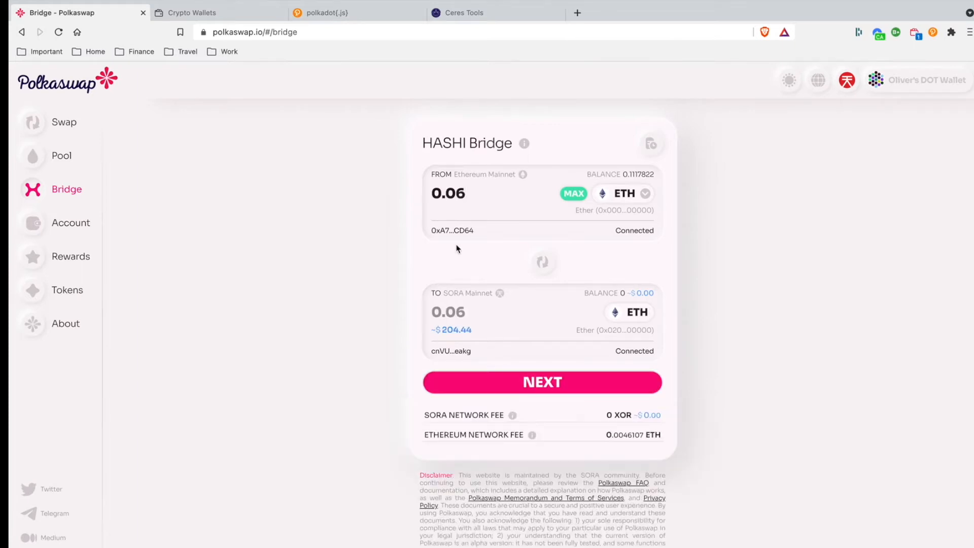
mouse_move(467, 325)
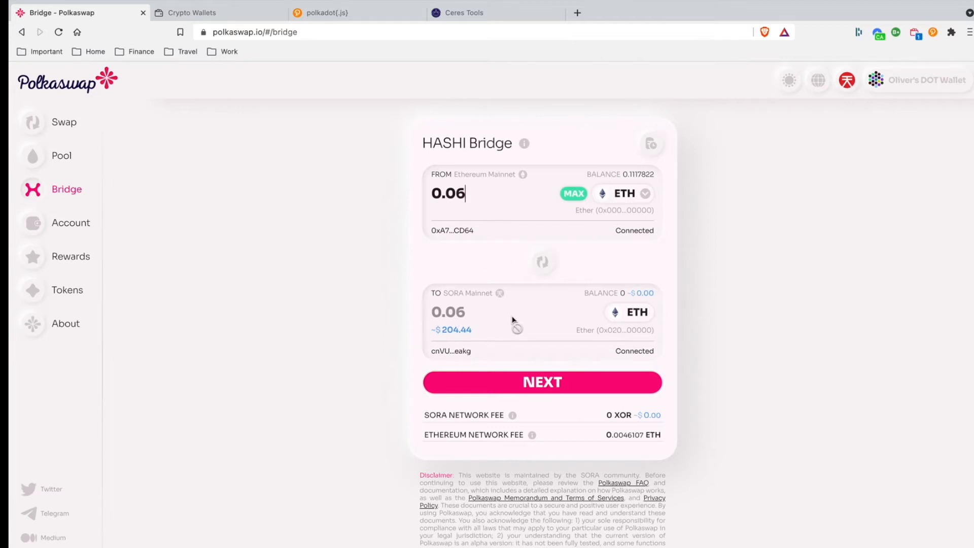
left_click(542, 382)
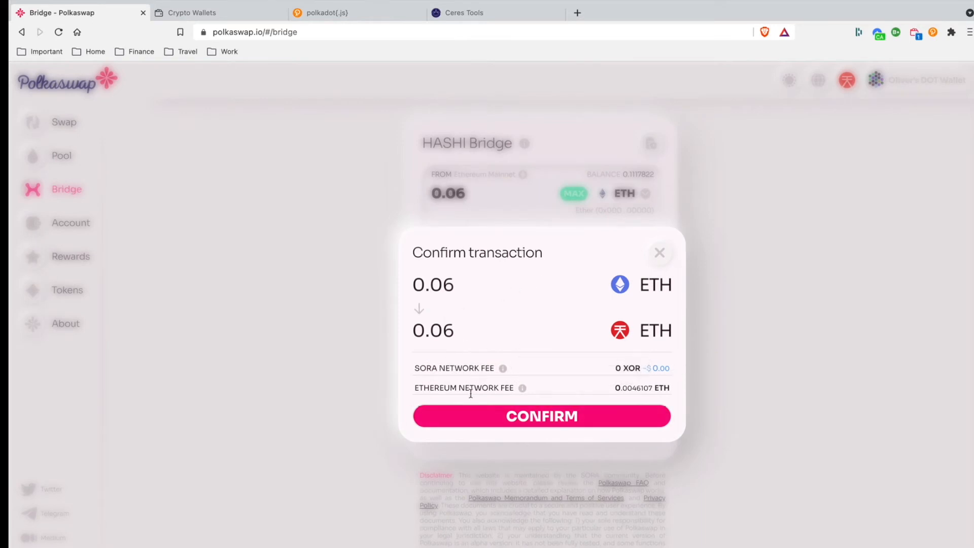
mouse_move(637, 401)
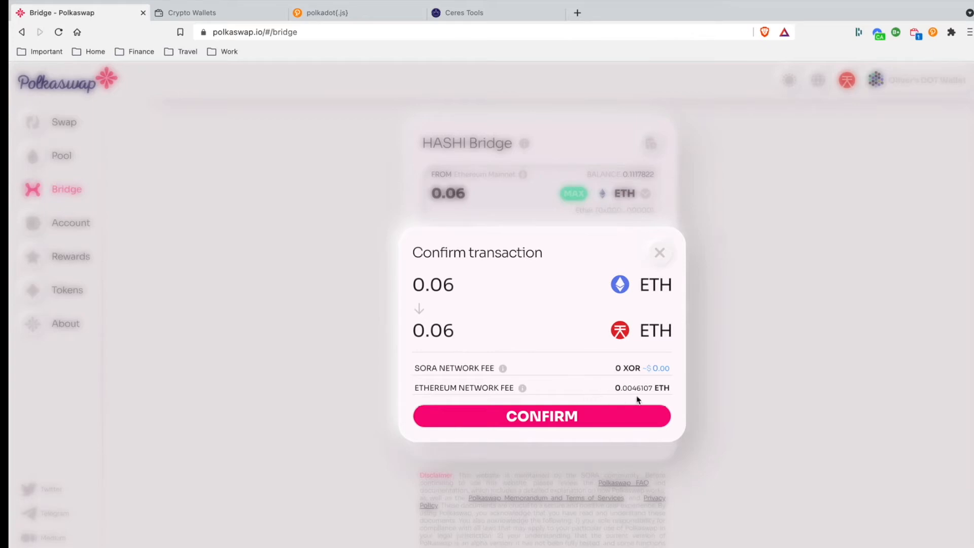
left_click(541, 416)
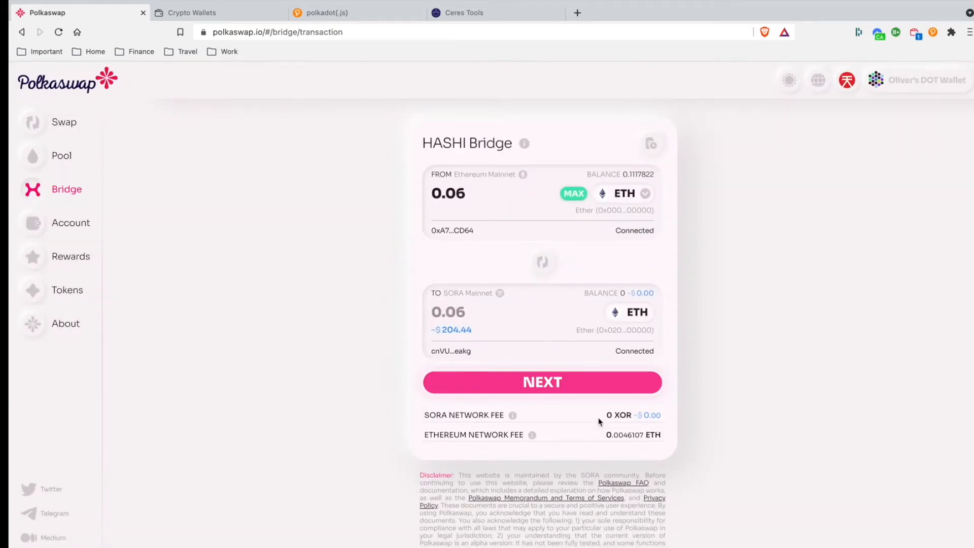
Step: Approve the 0.06 ETH send, then inspect Ether in the SORA account assets
left_click(542, 382)
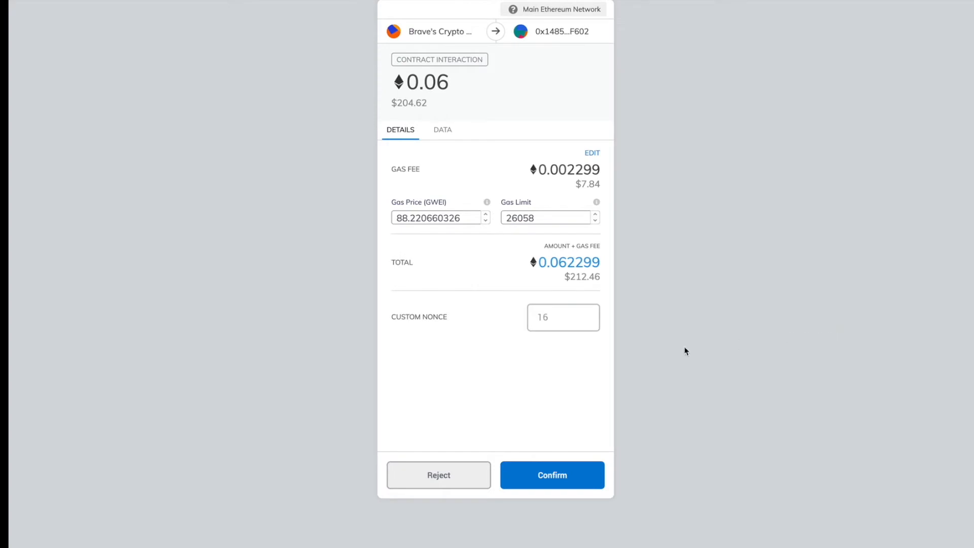
mouse_move(656, 426)
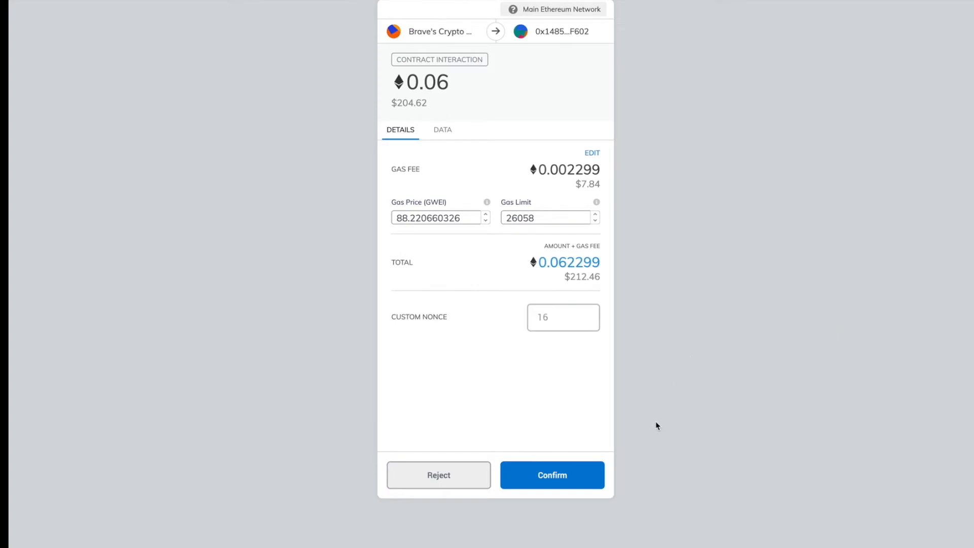
mouse_move(654, 428)
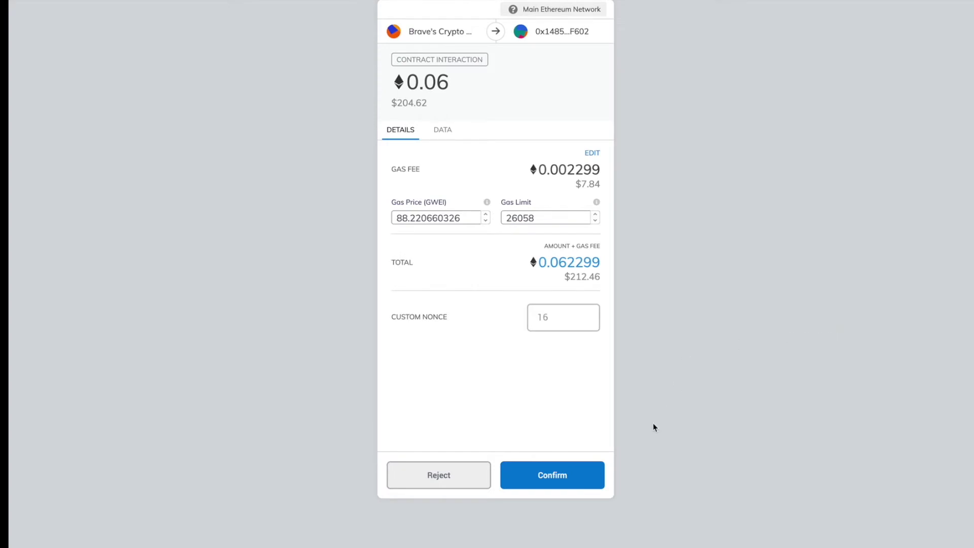
left_click(553, 474)
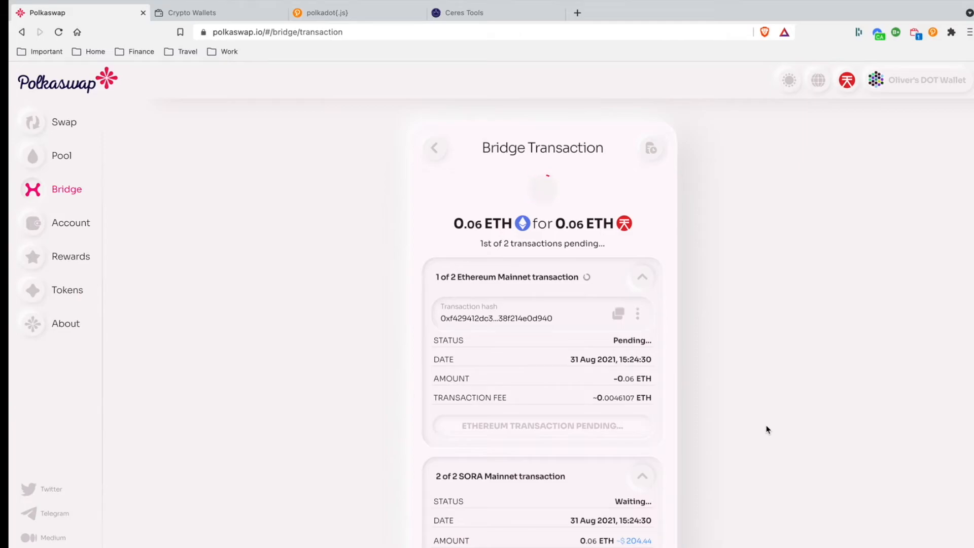
left_click(62, 222)
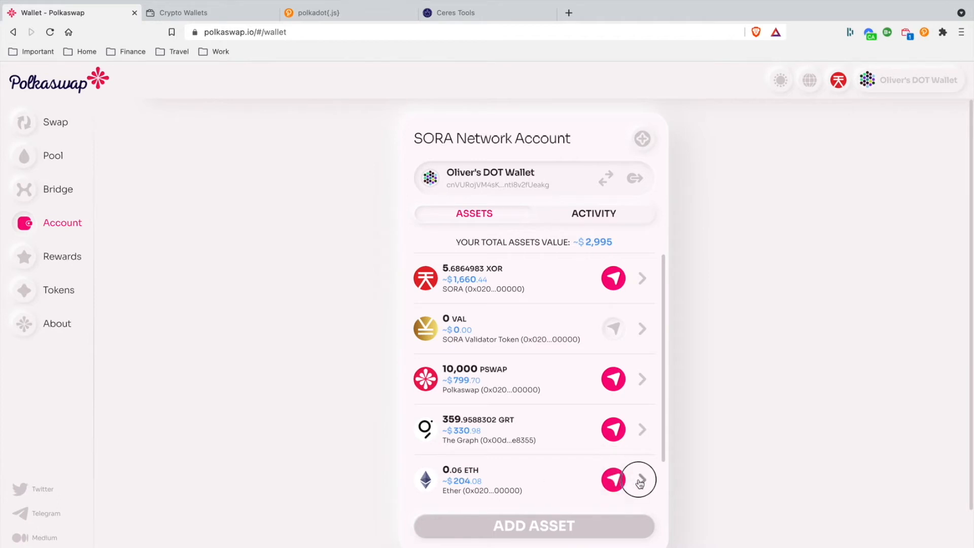
left_click(639, 480)
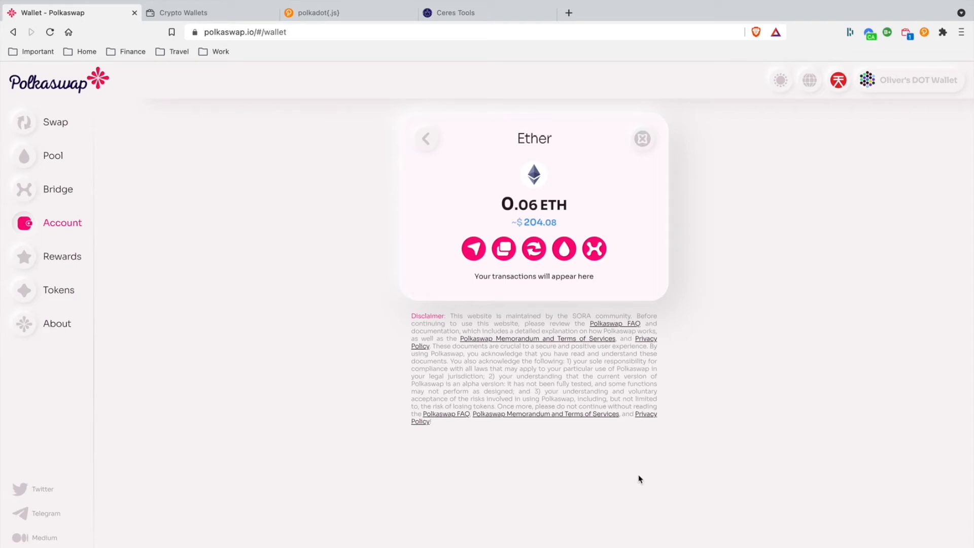
mouse_move(476, 187)
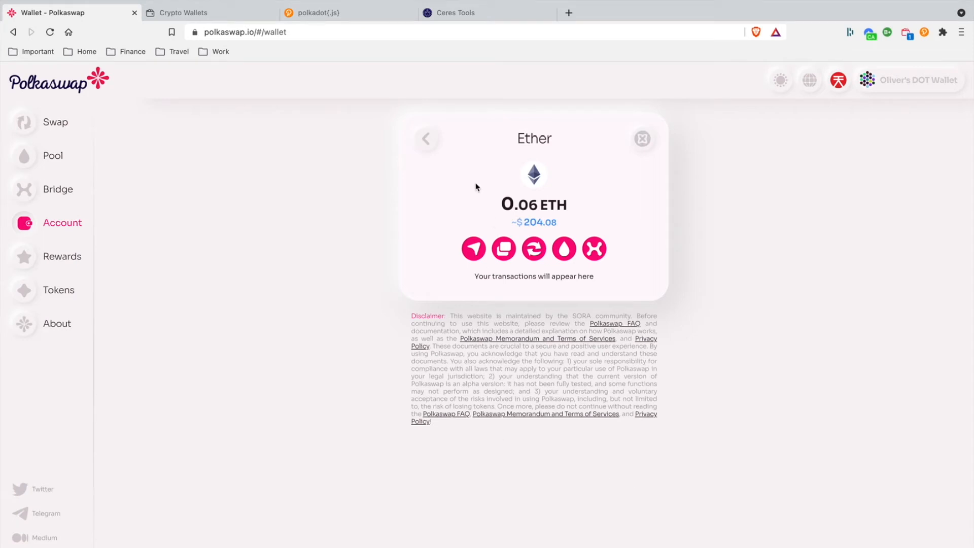
left_click(426, 138)
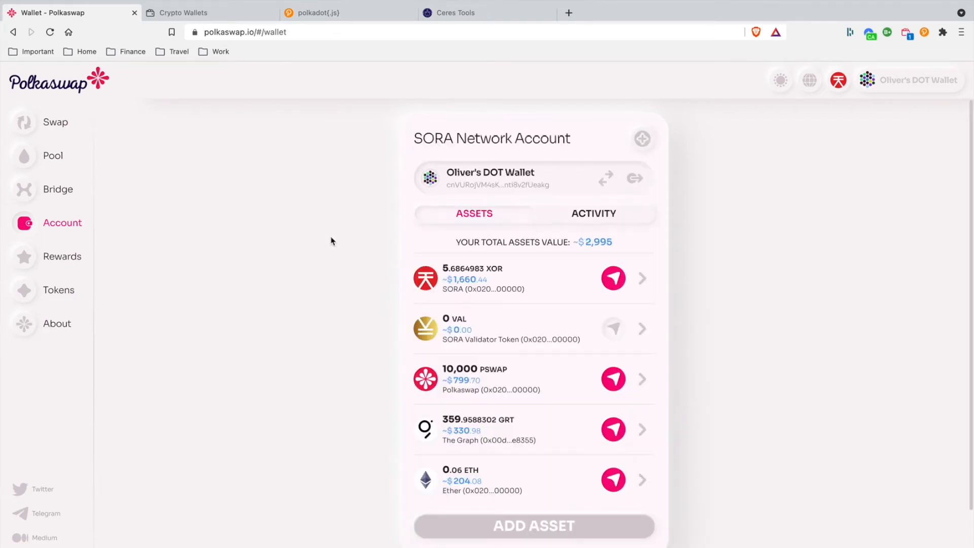
mouse_move(79, 164)
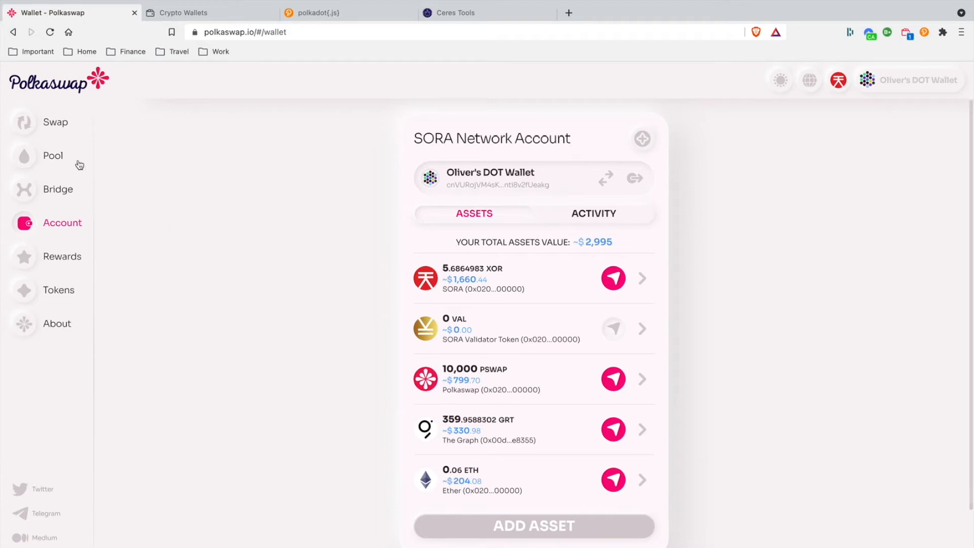
Step: Set up a 0.06 ETH swap and browse the token list to pick AMP
left_click(54, 122)
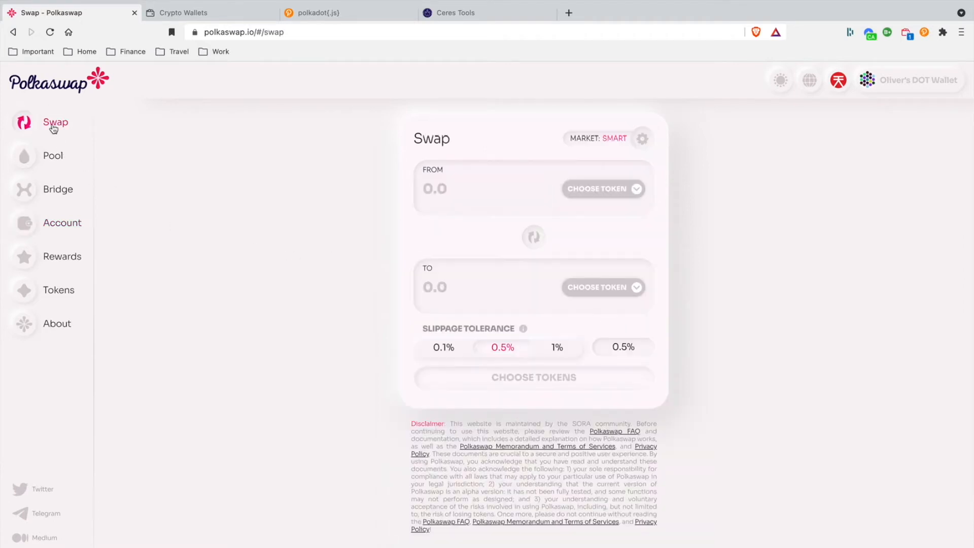
left_click(603, 189)
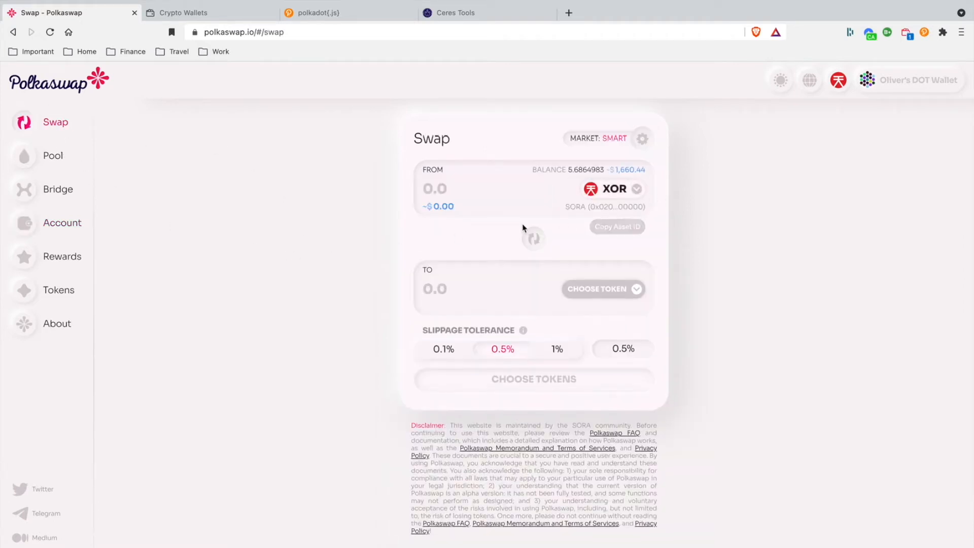
left_click(603, 289)
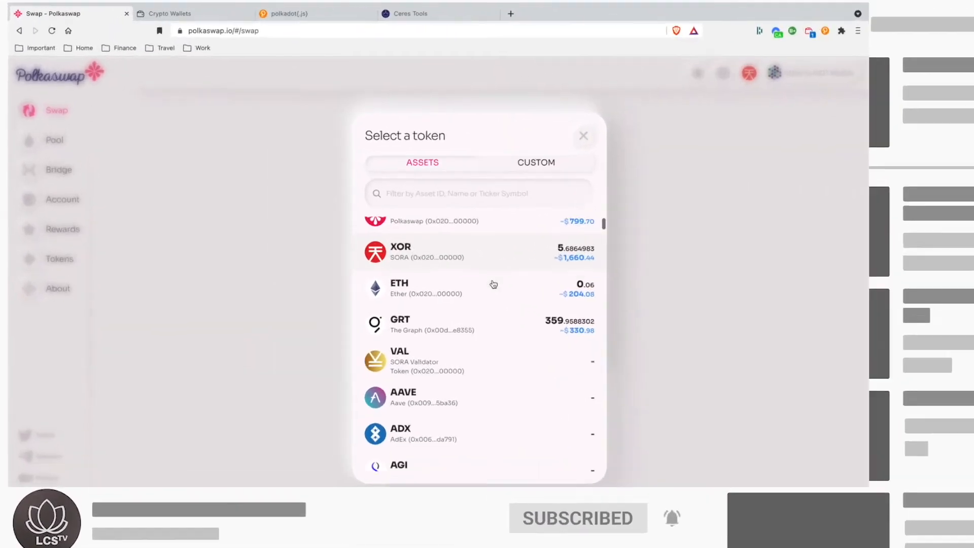
scroll("down", 3)
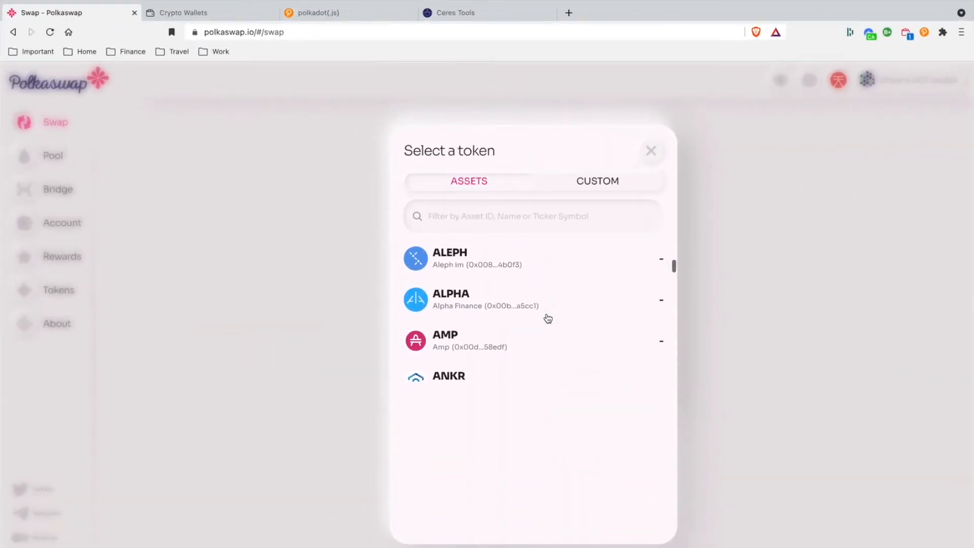
scroll("down", 3)
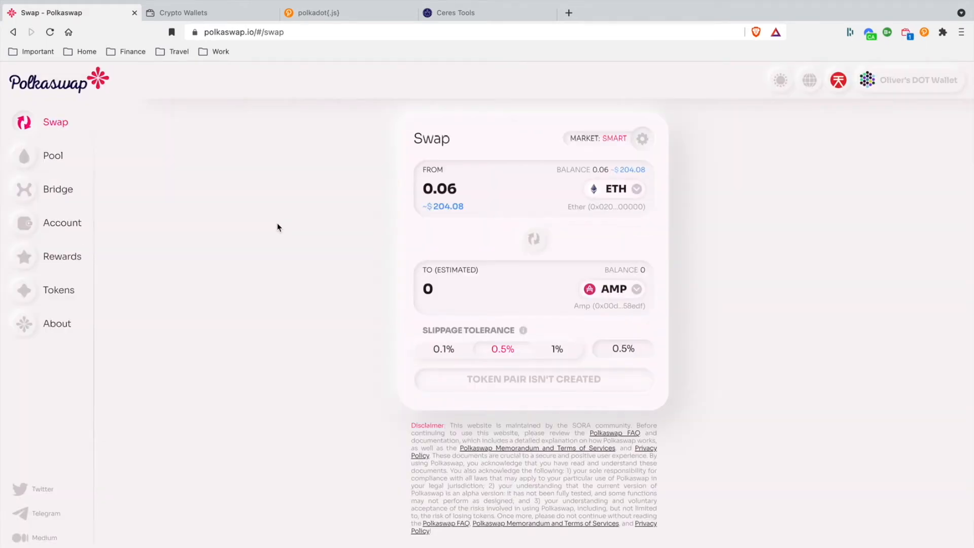
mouse_move(389, 123)
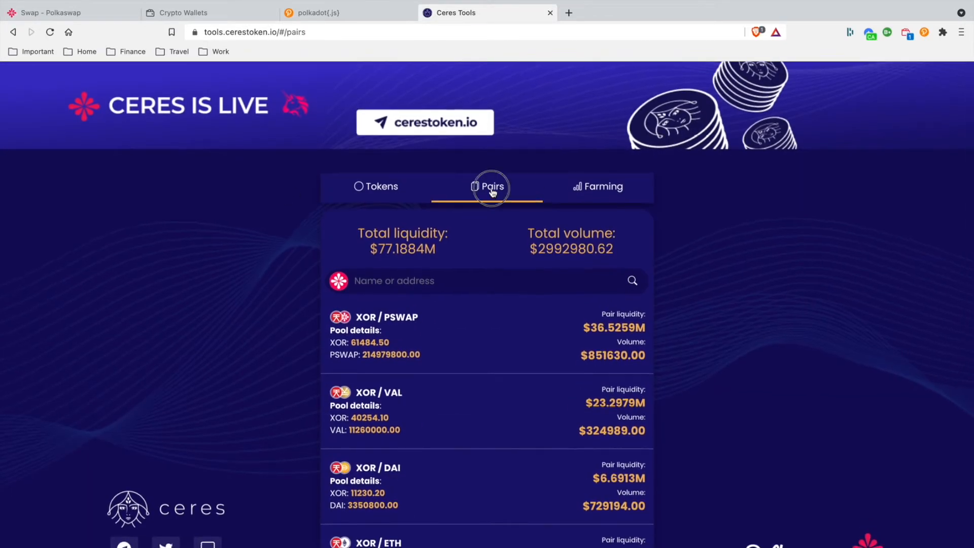
Step: Scroll the Ceres Tools Pairs list through XOR pools like GRT, FOTO, OCEAN, XRT and AAVE
scroll("down", 3)
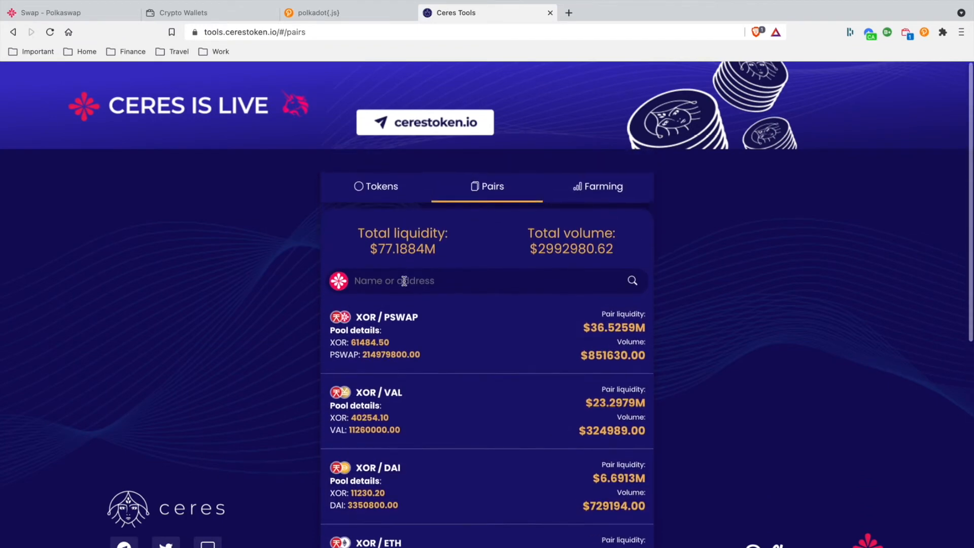
scroll("down", 3)
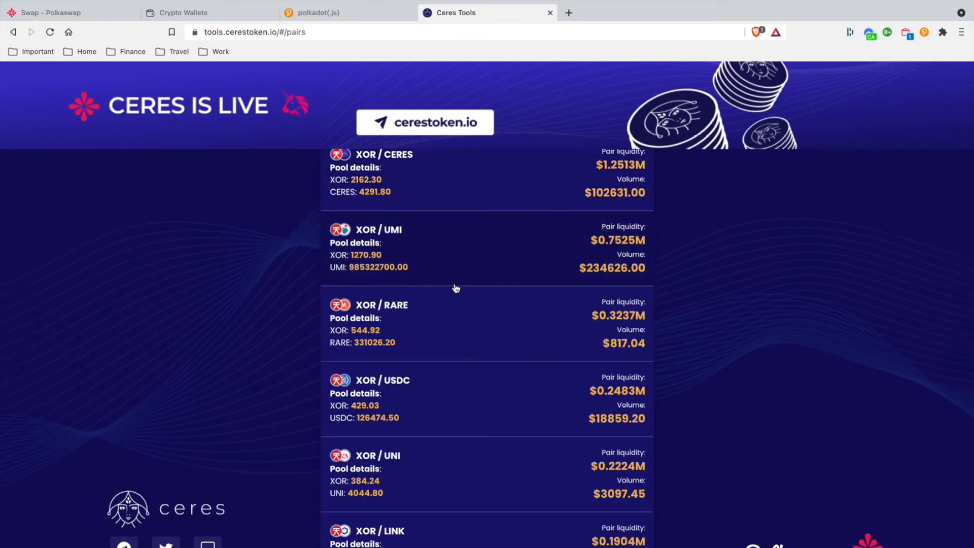
scroll("down", 3)
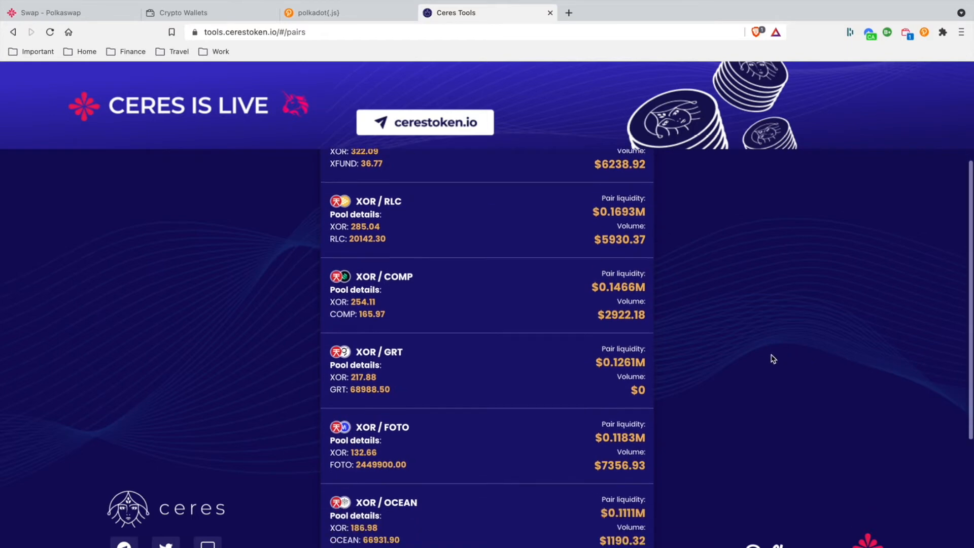
scroll("down", 3)
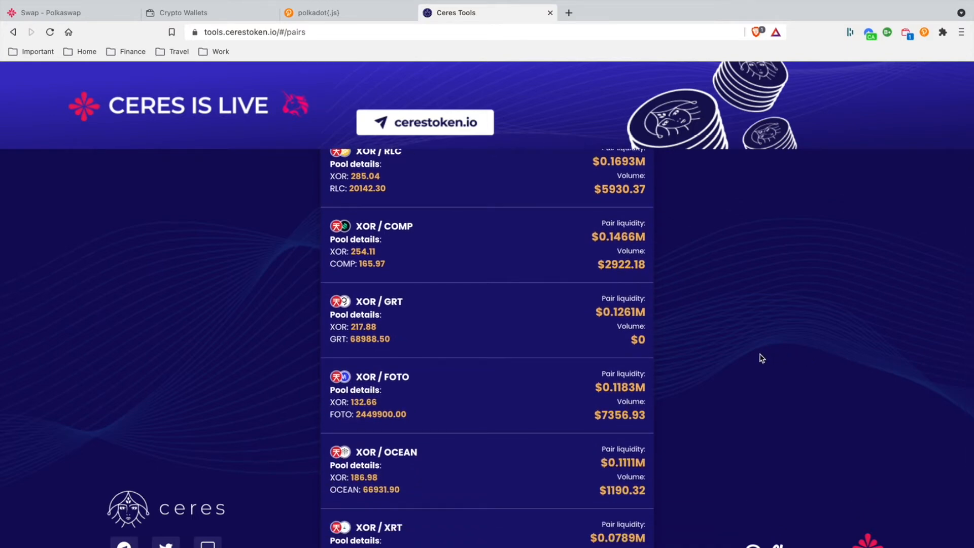
scroll("down", 3)
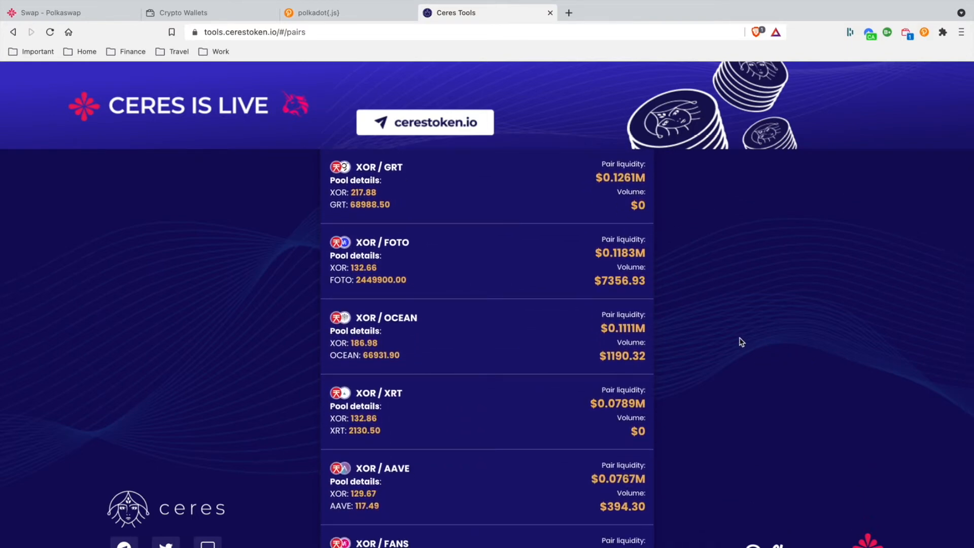
mouse_move(693, 352)
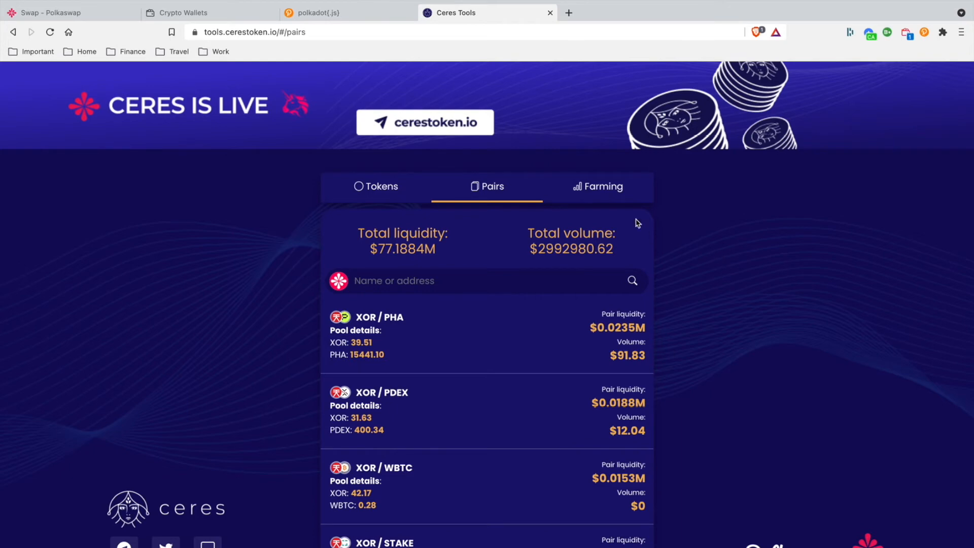
Step: Open Ceres Tools Farming to see 98.04% and 49.02% PSWAP APR figures
left_click(597, 186)
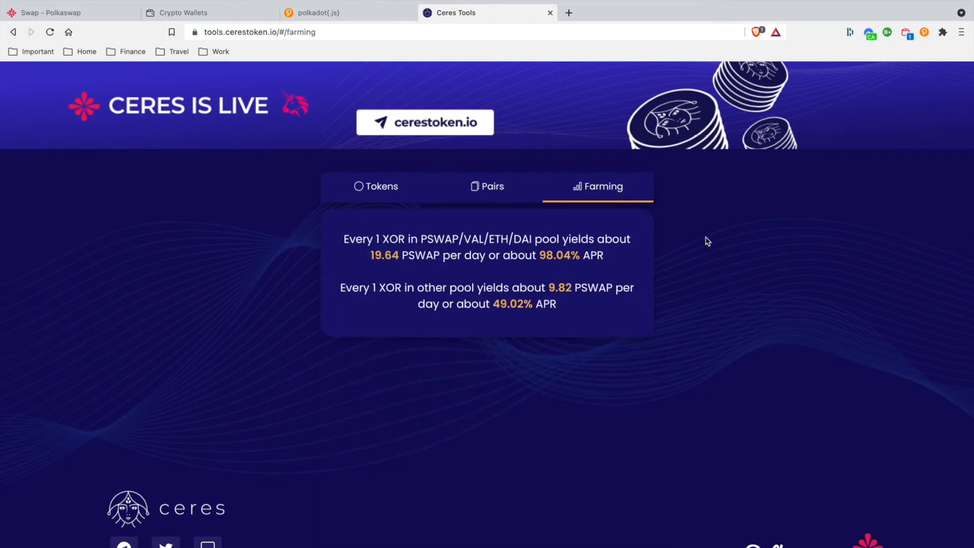
mouse_move(703, 241)
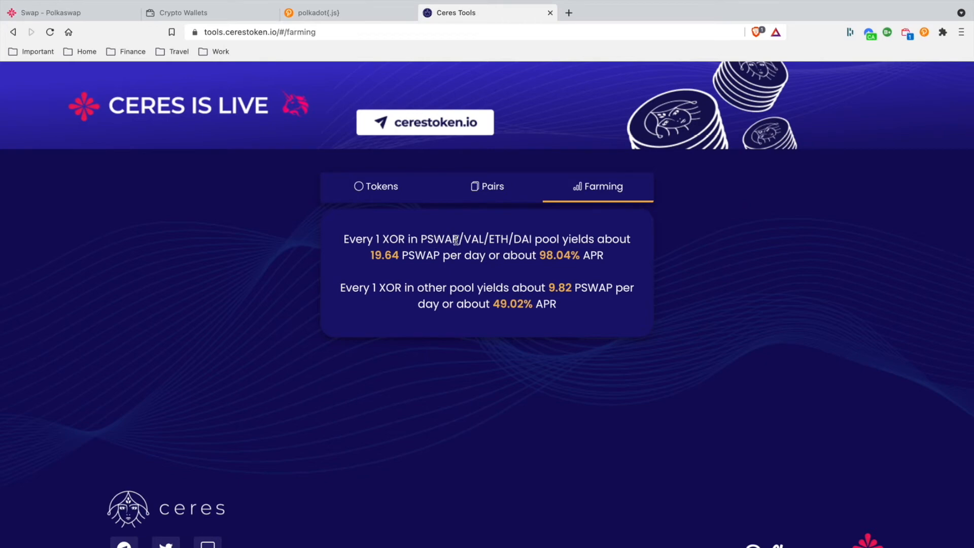
mouse_move(497, 239)
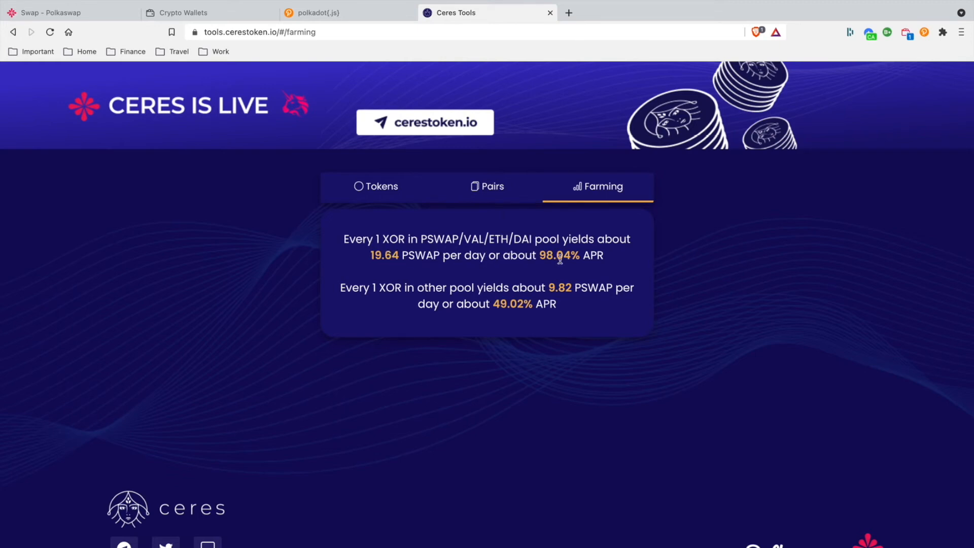
mouse_move(638, 262)
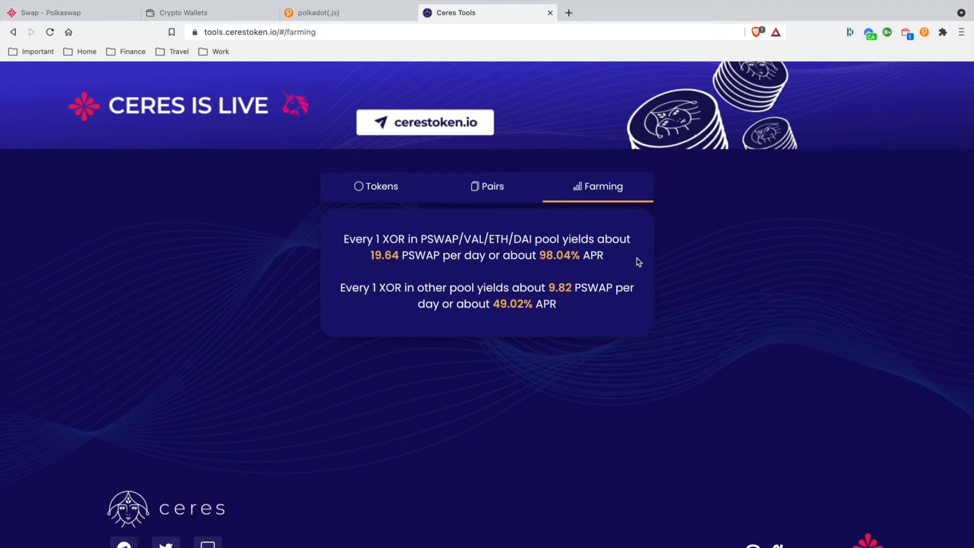
mouse_move(643, 264)
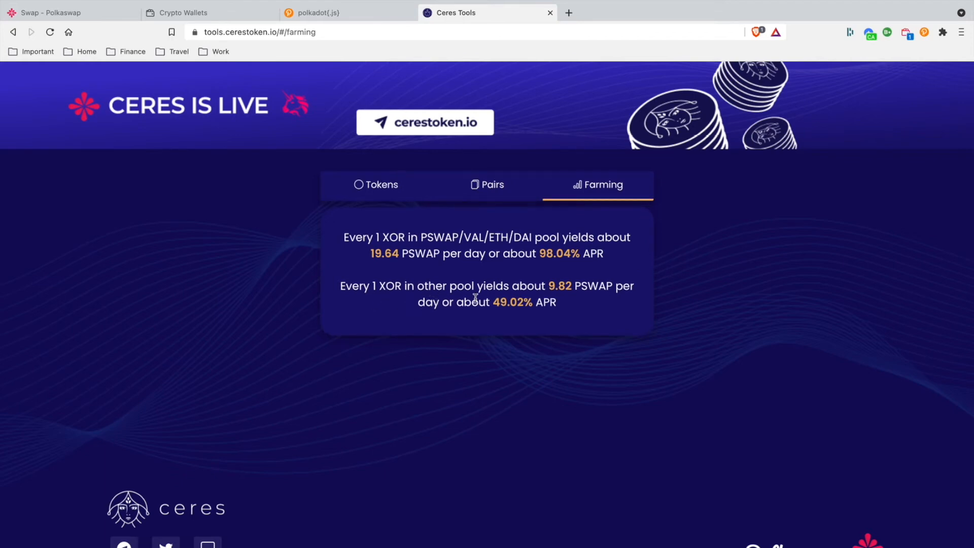
mouse_move(602, 301)
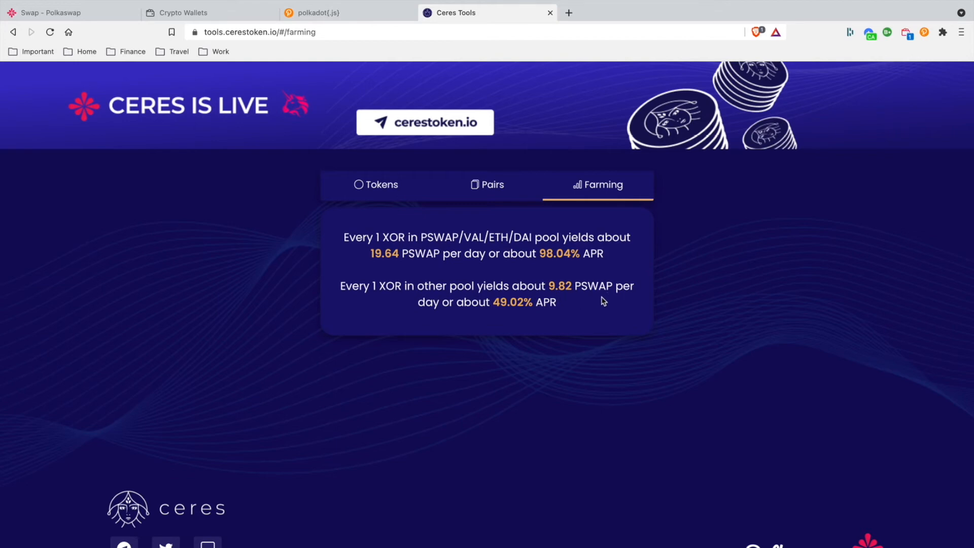
mouse_move(535, 318)
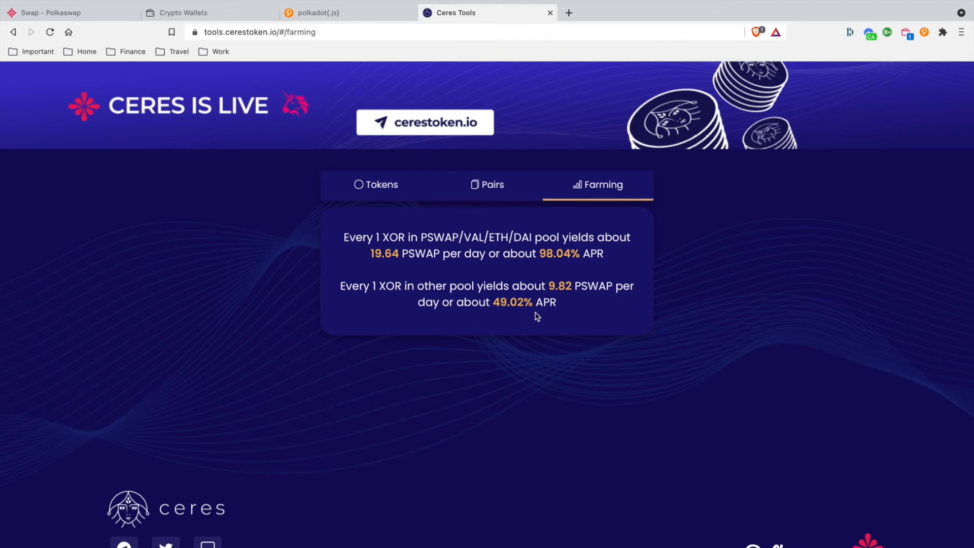
mouse_move(564, 319)
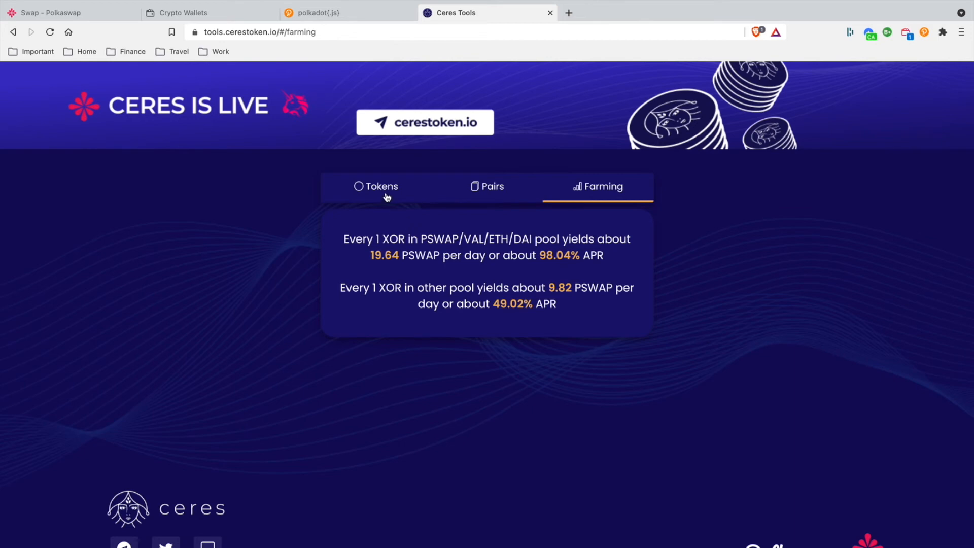
Step: Search the Ceres Tools token list for 'link' to find Chainlink at $26.1016
left_click(381, 187)
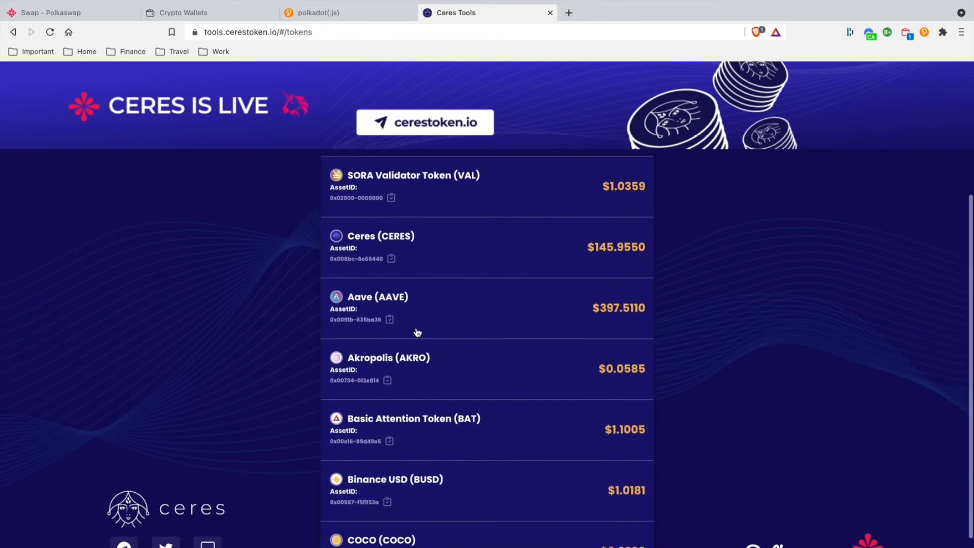
scroll("down", 3)
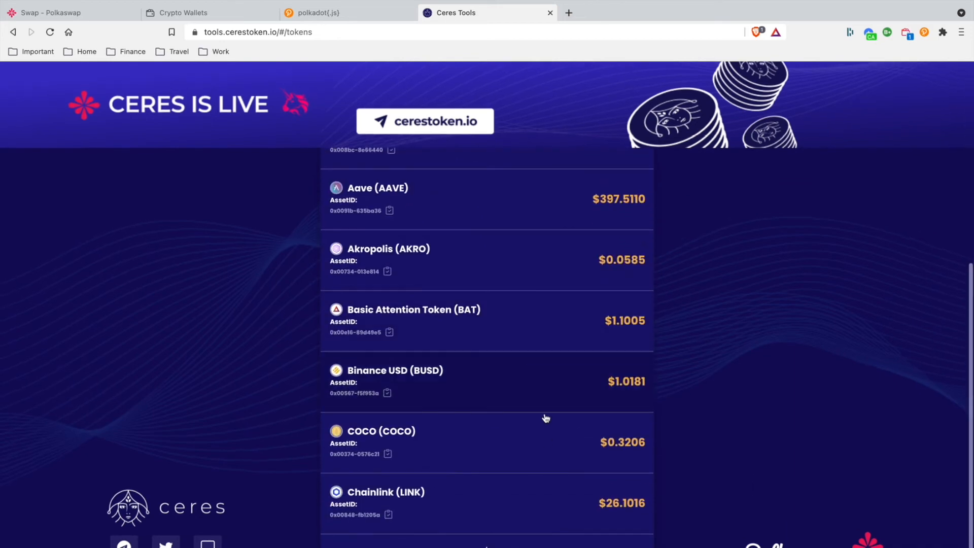
scroll("down", 3)
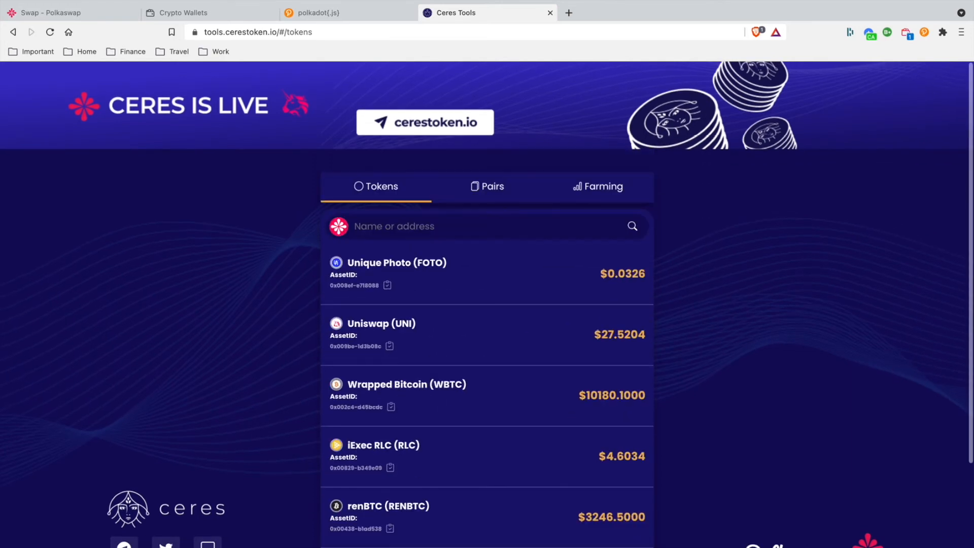
scroll("down", 3)
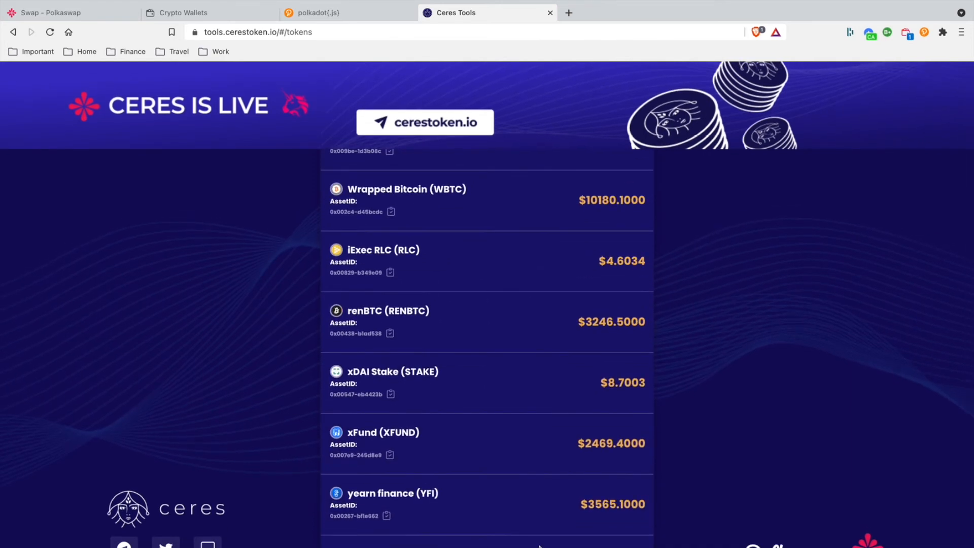
type("l")
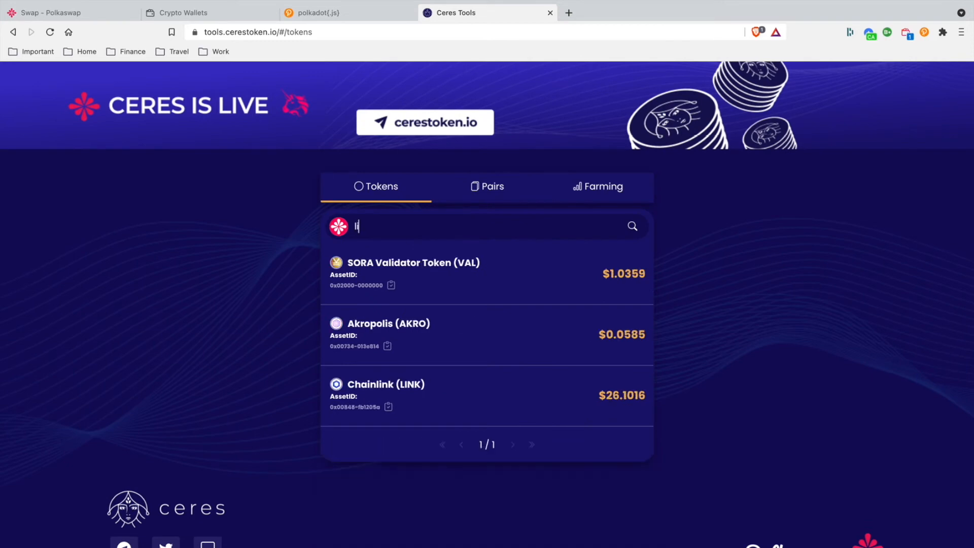
type("ink")
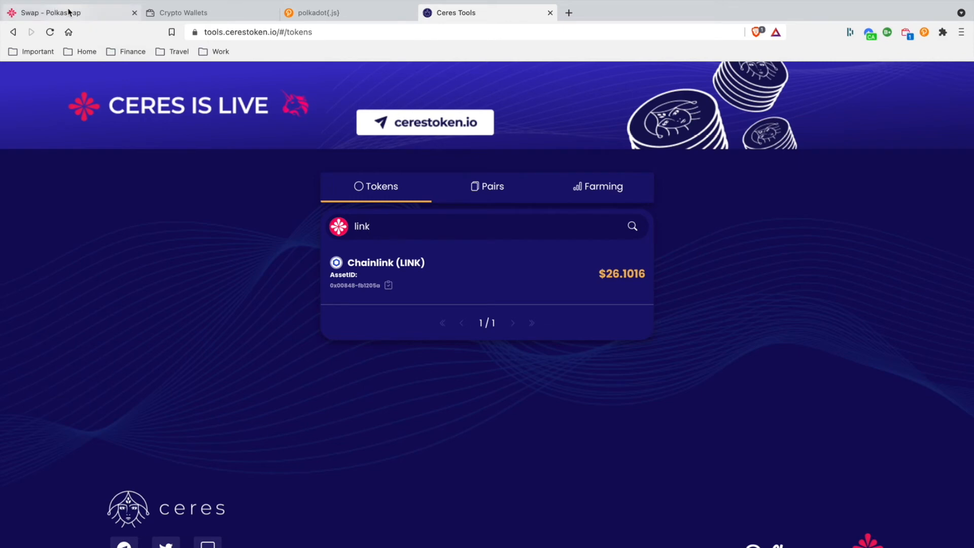
Step: Swap the full 0.06 ETH balance for about 7.7158808 LINK and confirm
left_click(50, 13)
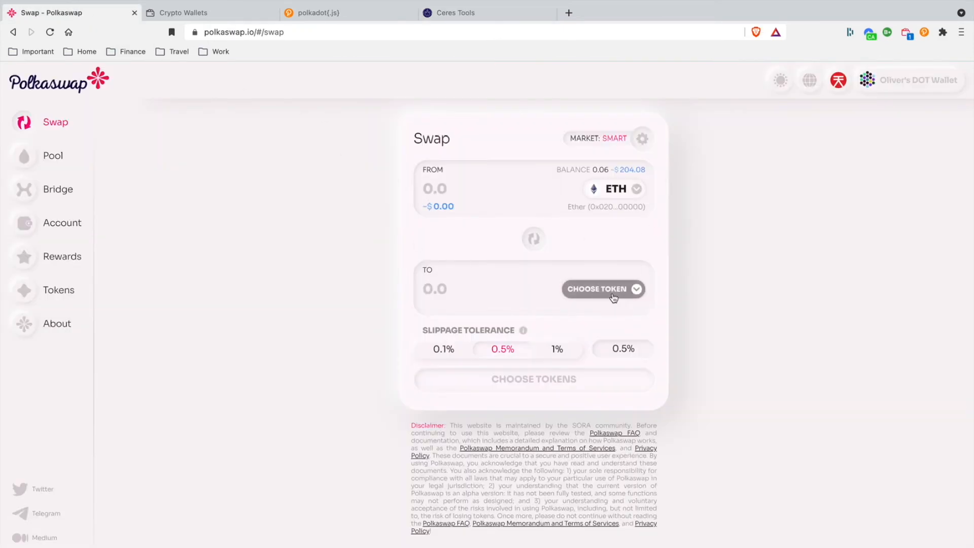
left_click(604, 290)
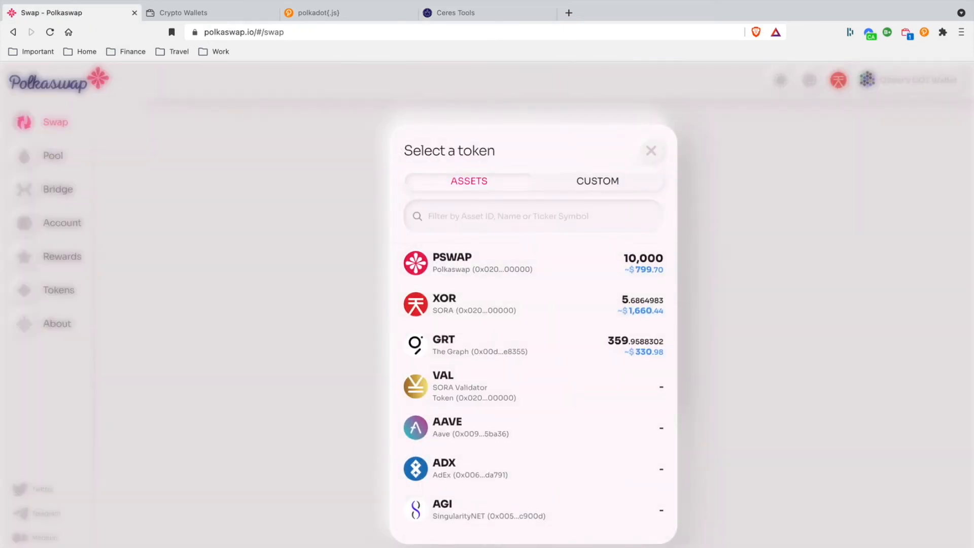
type("link")
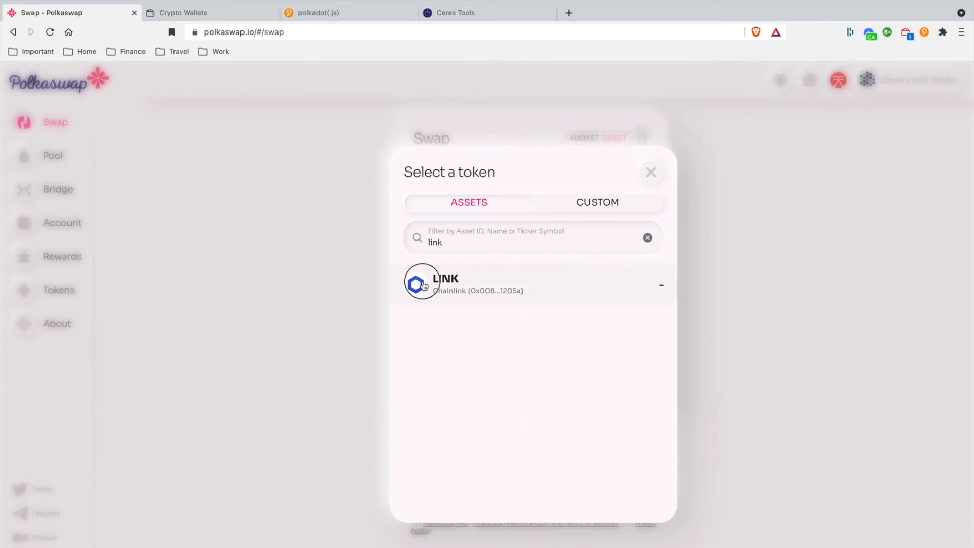
left_click(445, 284)
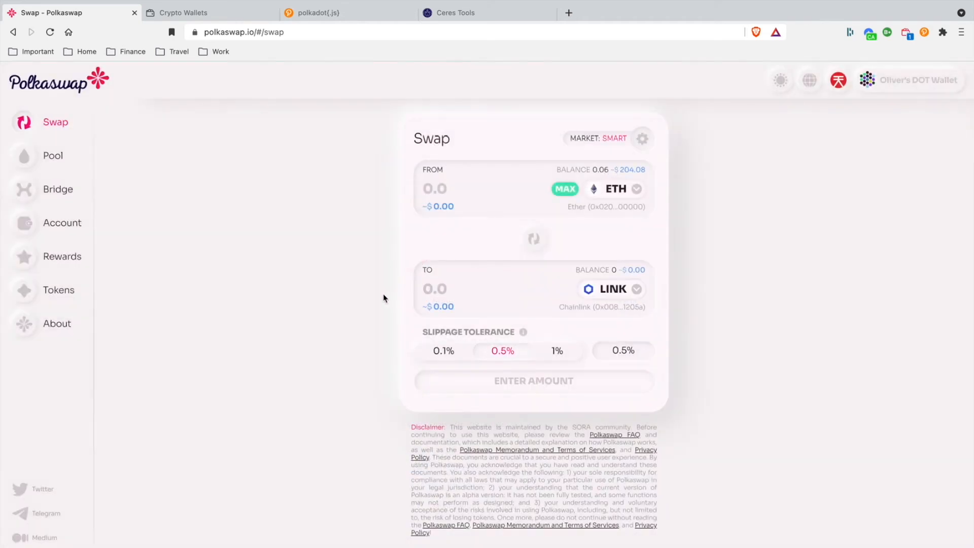
mouse_move(568, 196)
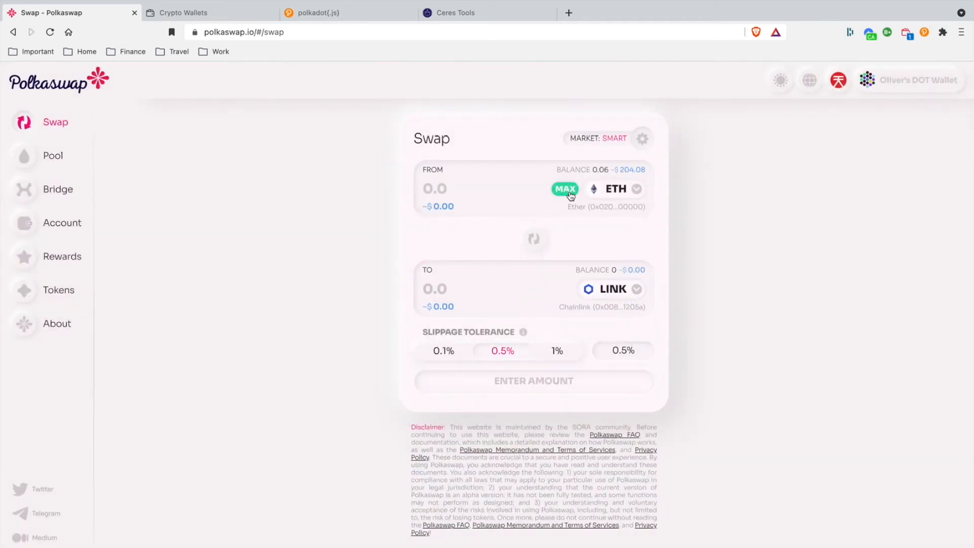
left_click(564, 188)
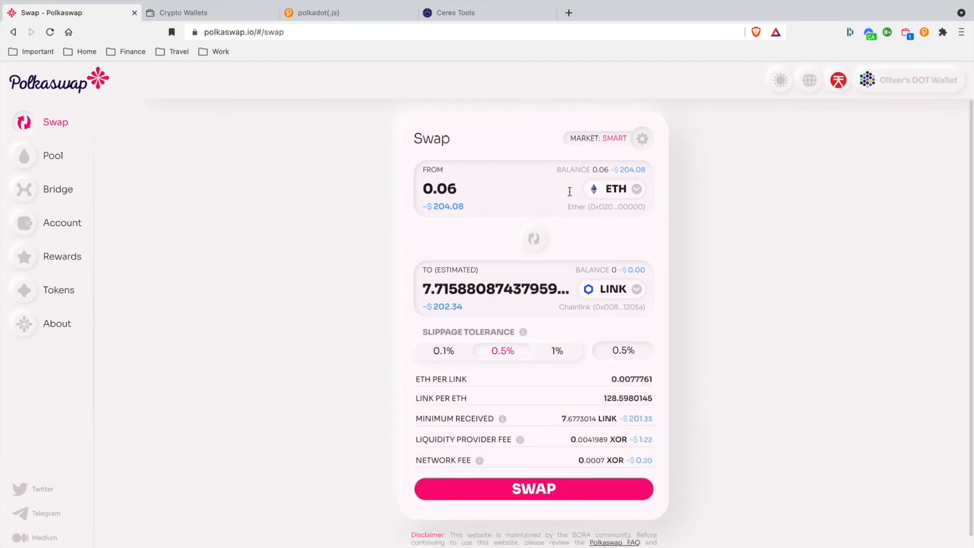
left_click(533, 488)
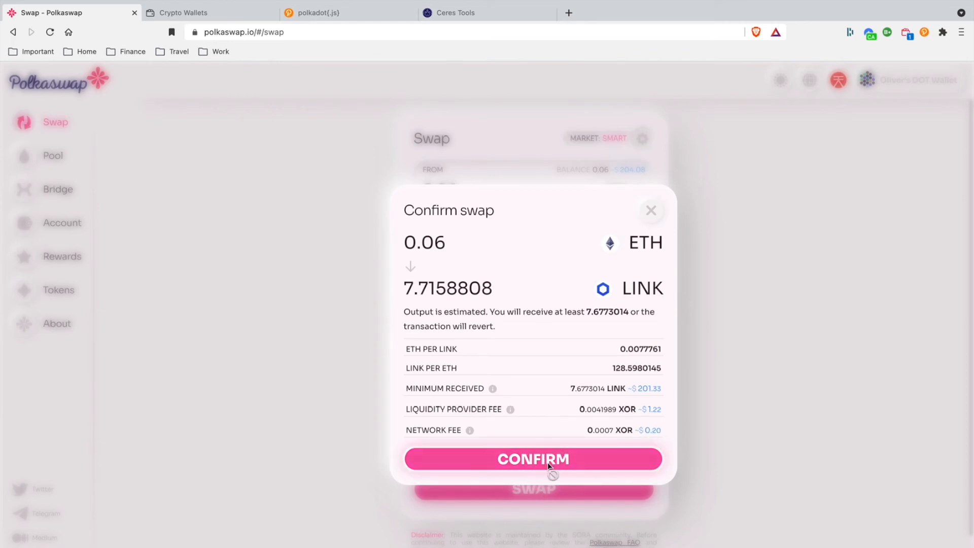
left_click(534, 458)
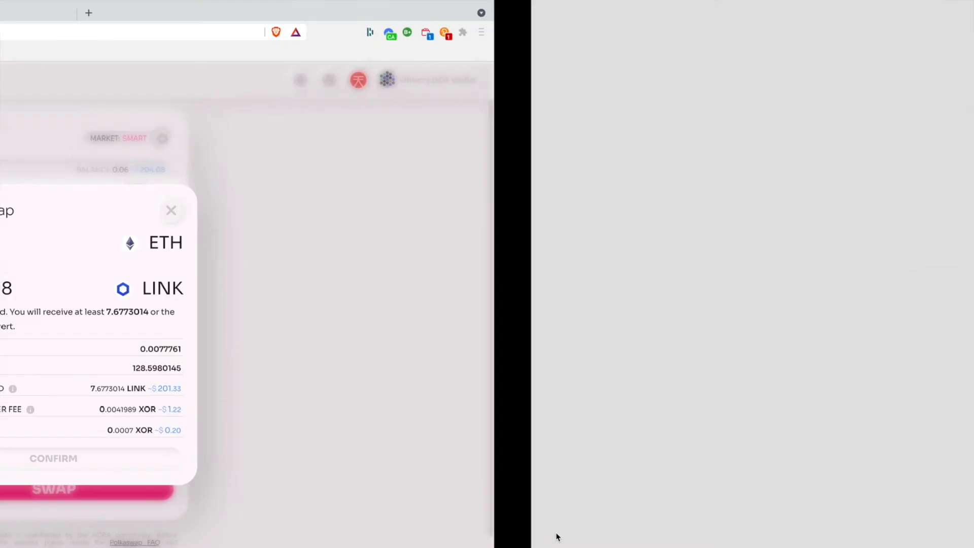
Step: Sign and send the ETH-to-LINK swap transaction
left_click(53, 458)
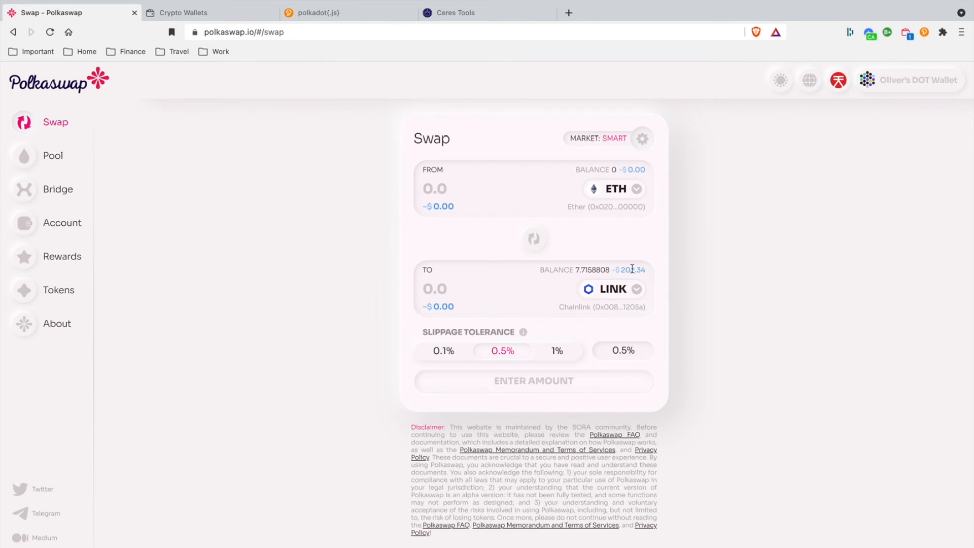
mouse_move(57, 215)
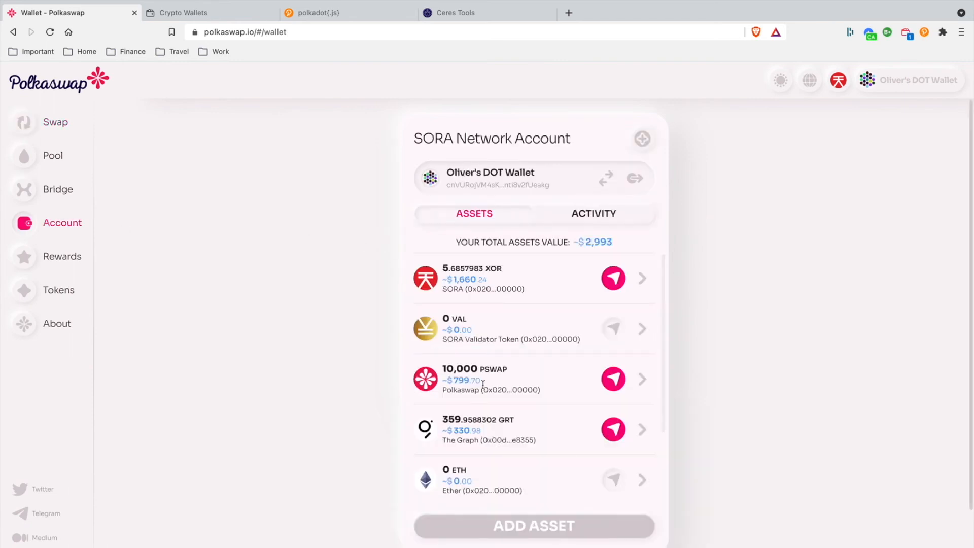
scroll("down", 3)
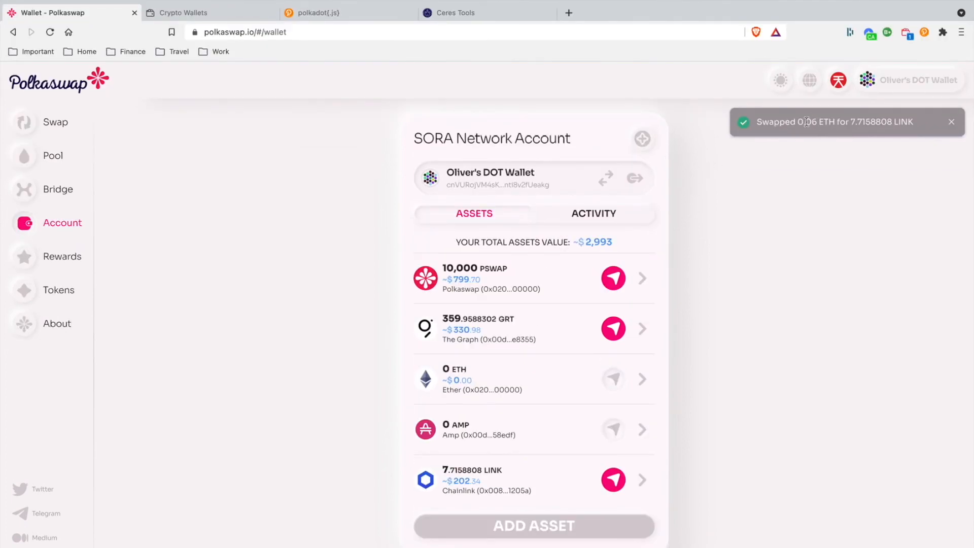
mouse_move(847, 125)
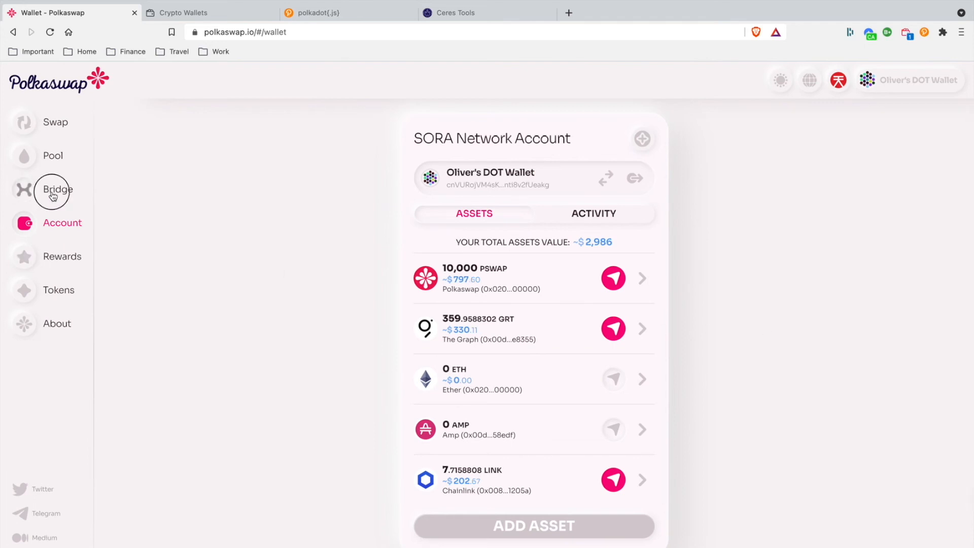
left_click(57, 189)
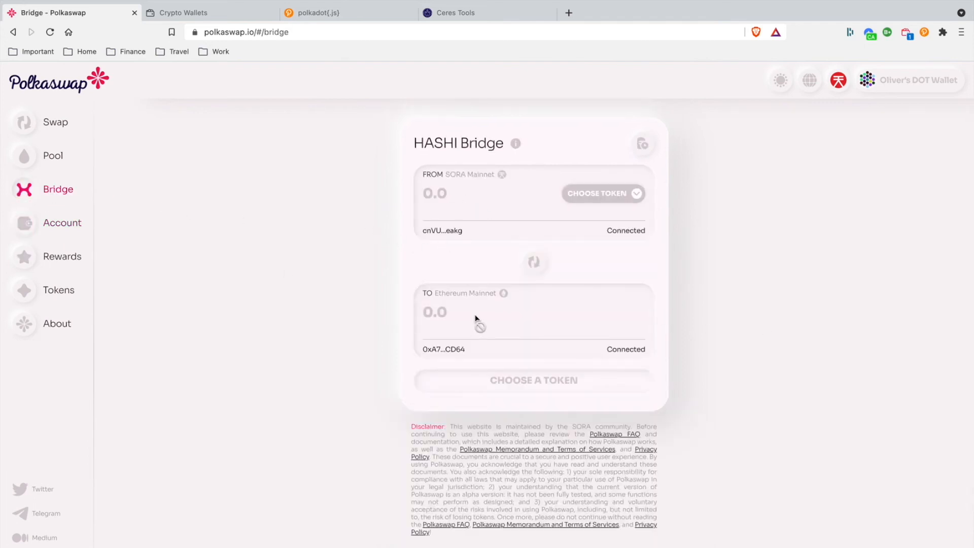
mouse_move(52, 232)
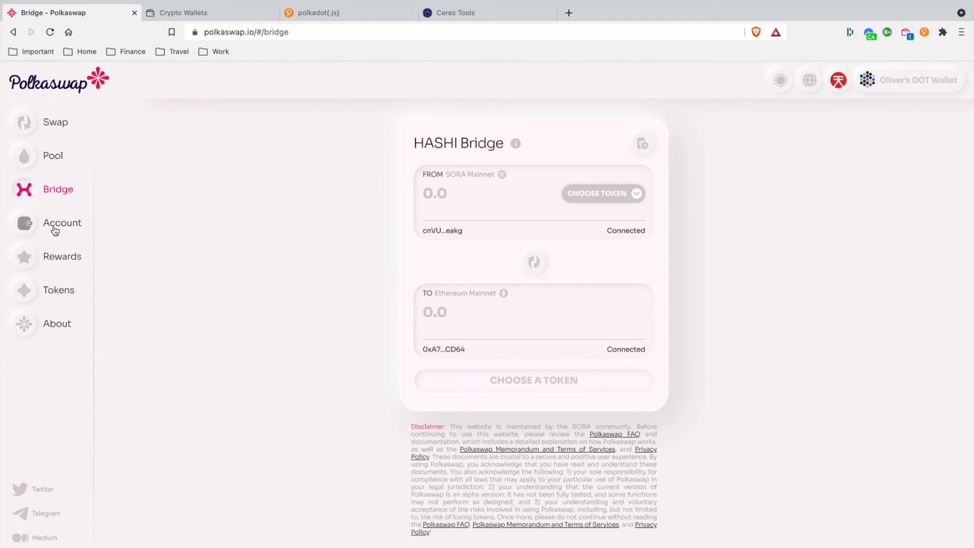
left_click(62, 222)
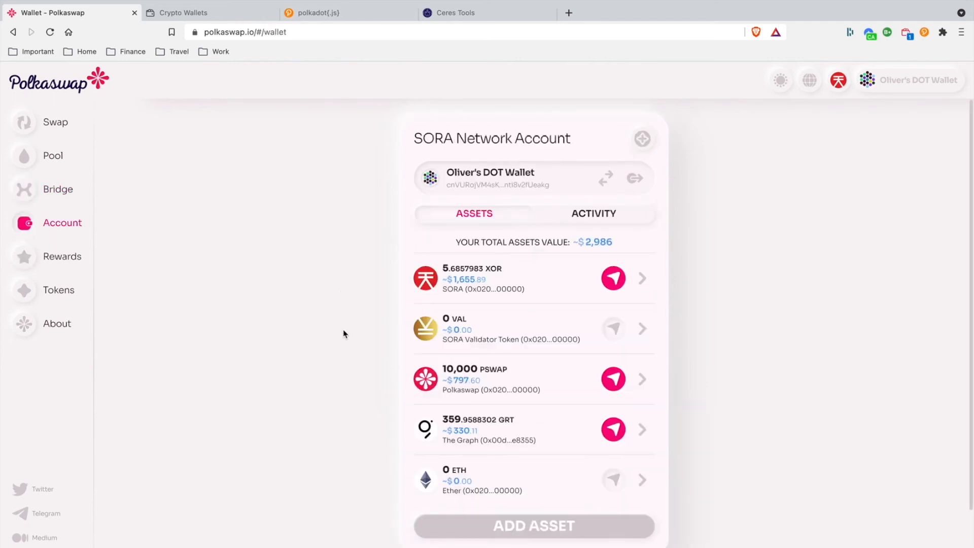
mouse_move(522, 541)
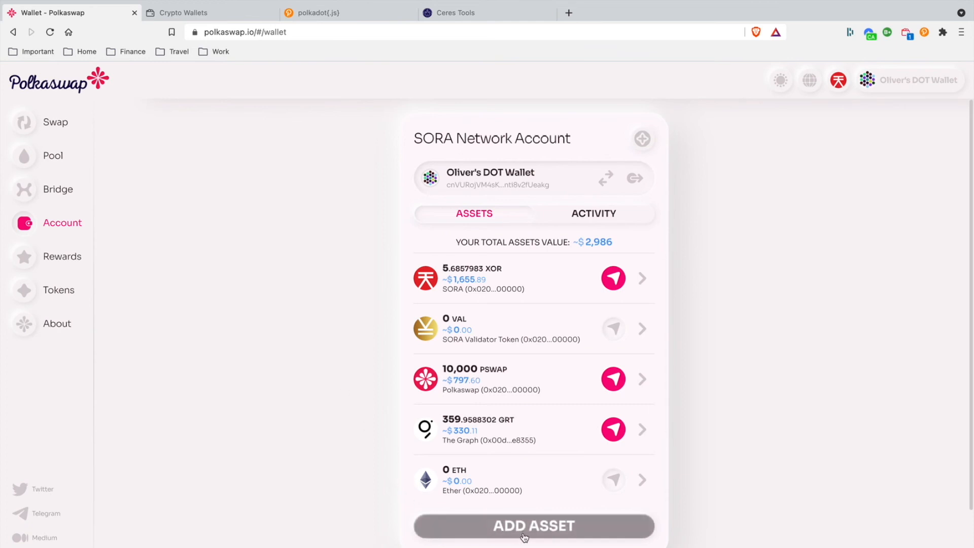
Step: Add AAVE to the SORA account's assets, accepting the risk warning
left_click(532, 526)
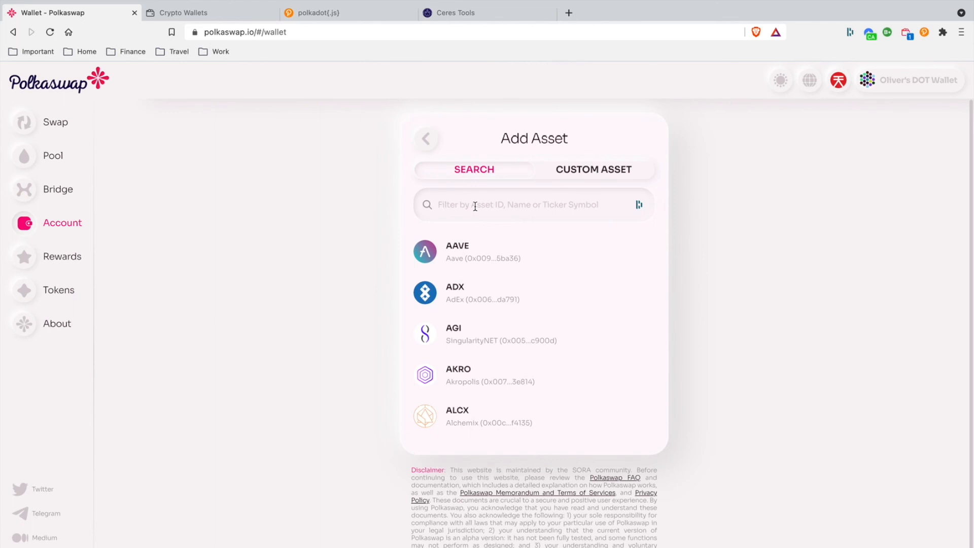
mouse_move(473, 256)
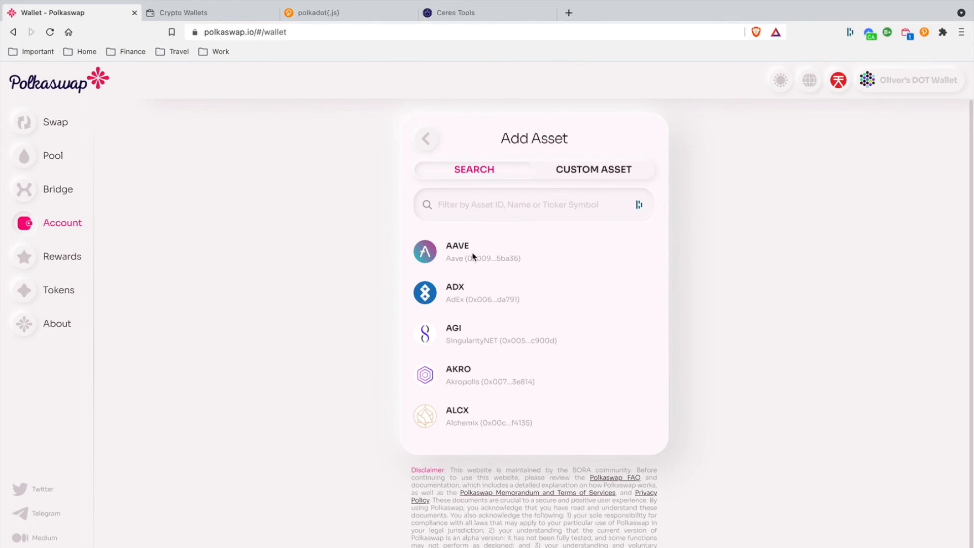
left_click(472, 251)
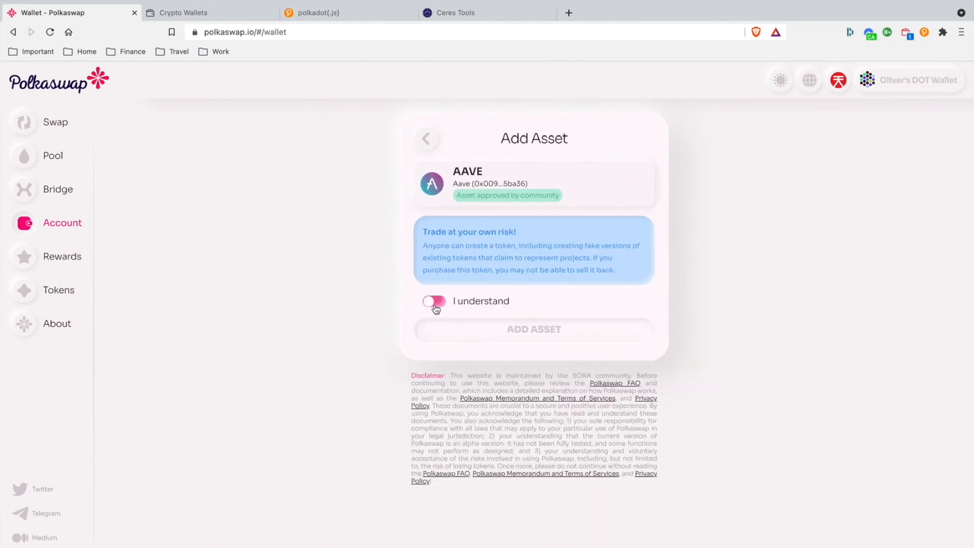
left_click(434, 301)
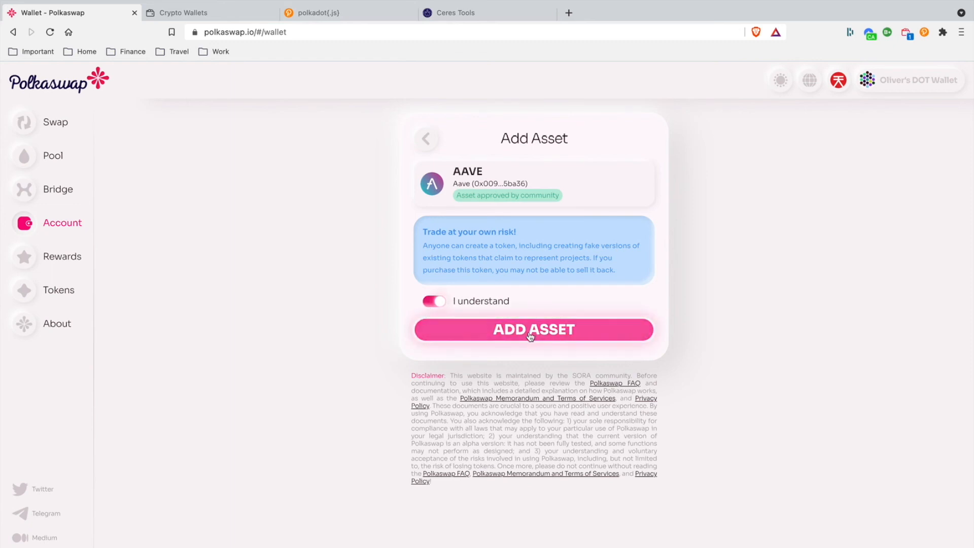
mouse_move(500, 185)
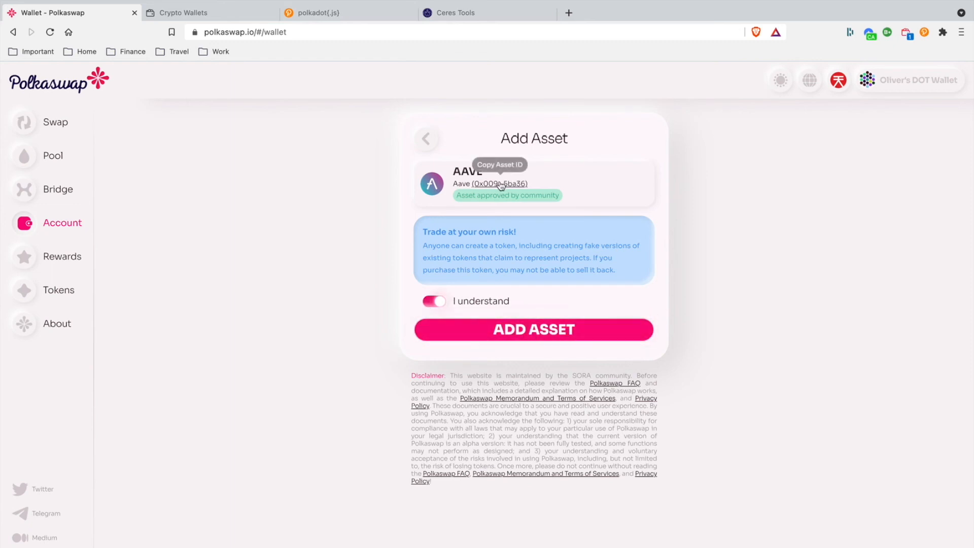
left_click(499, 183)
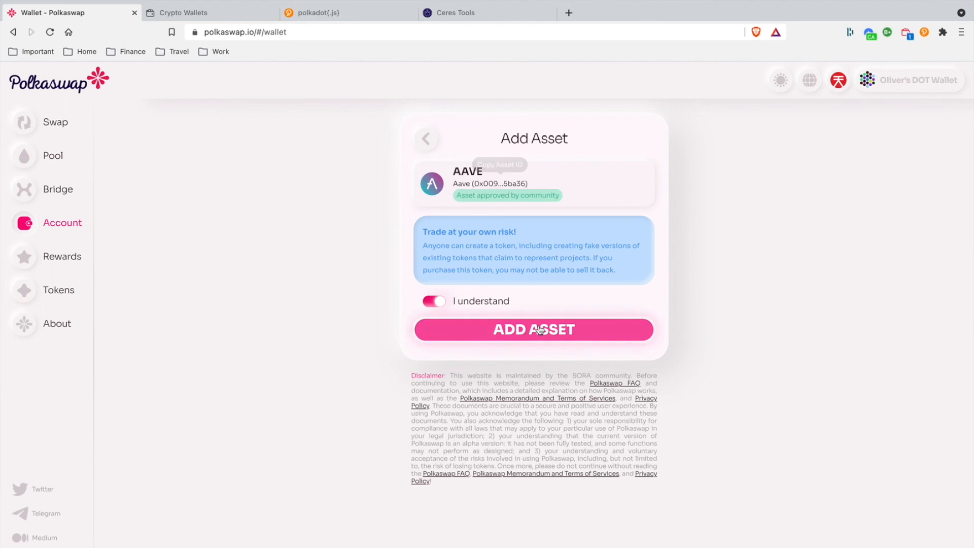
left_click(533, 329)
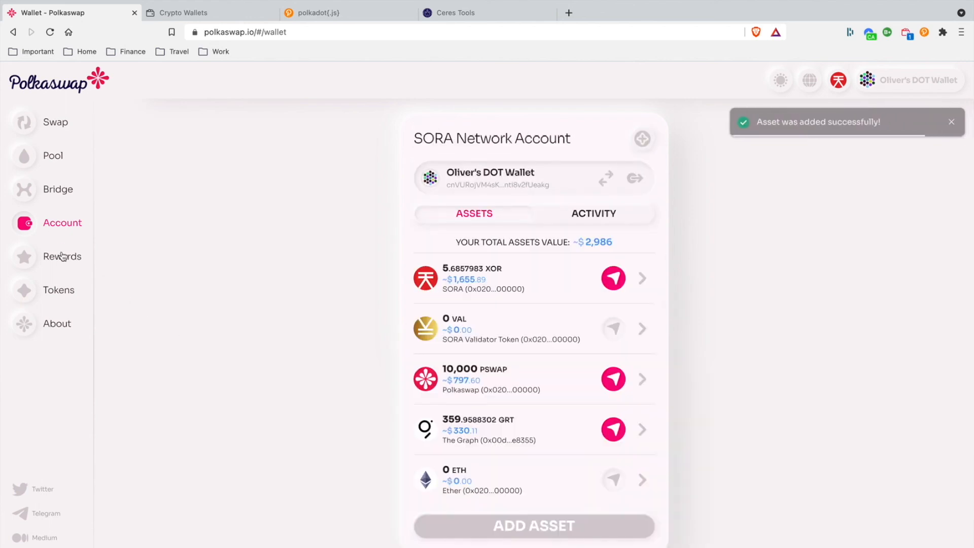
scroll("down", 3)
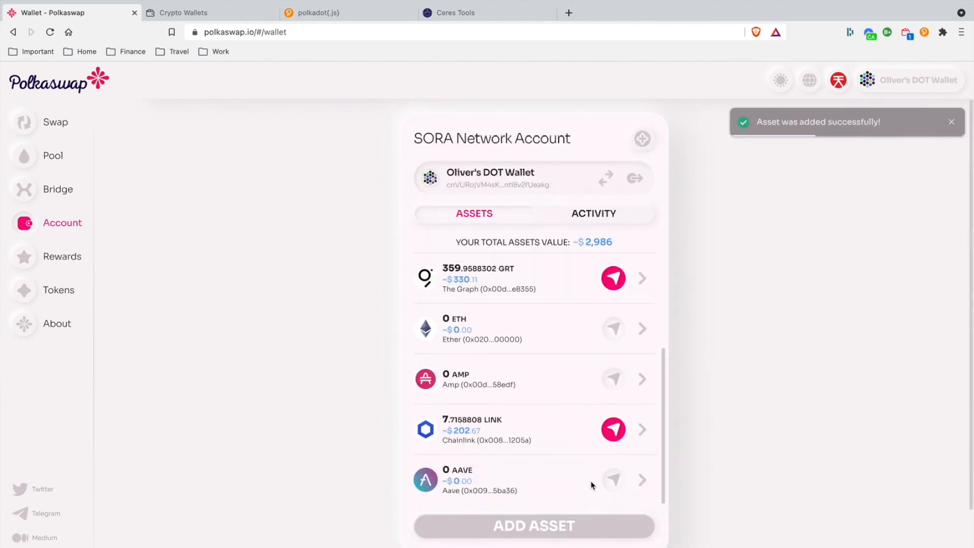